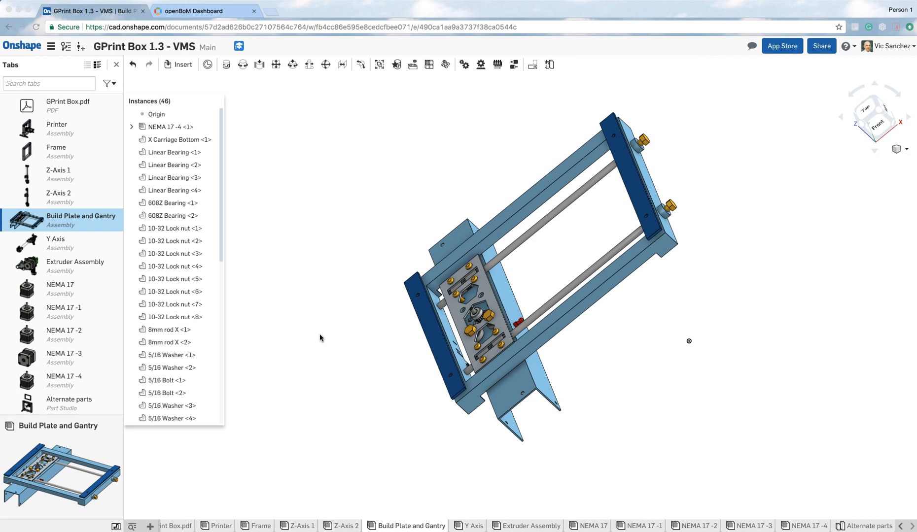
mouse_move(198, 13)
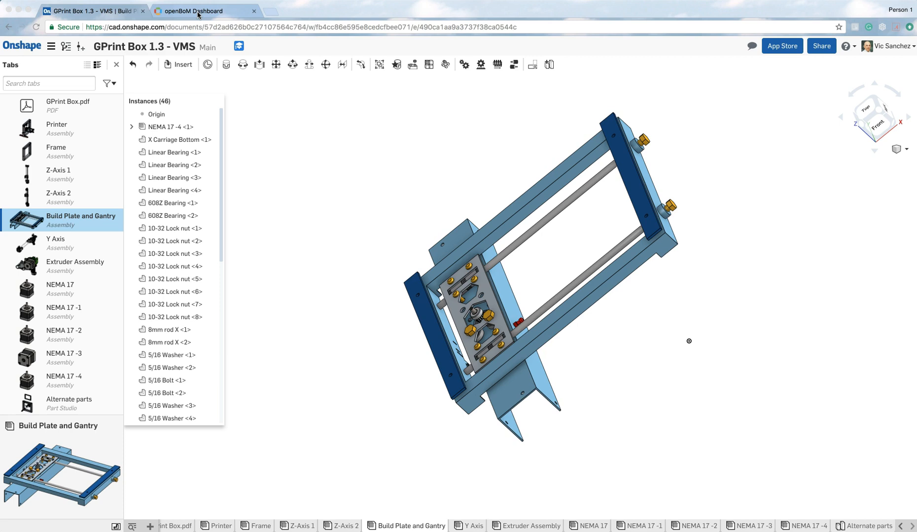
- Switch to the OpenBOM dashboard showing part catalogs created by me
click(194, 11)
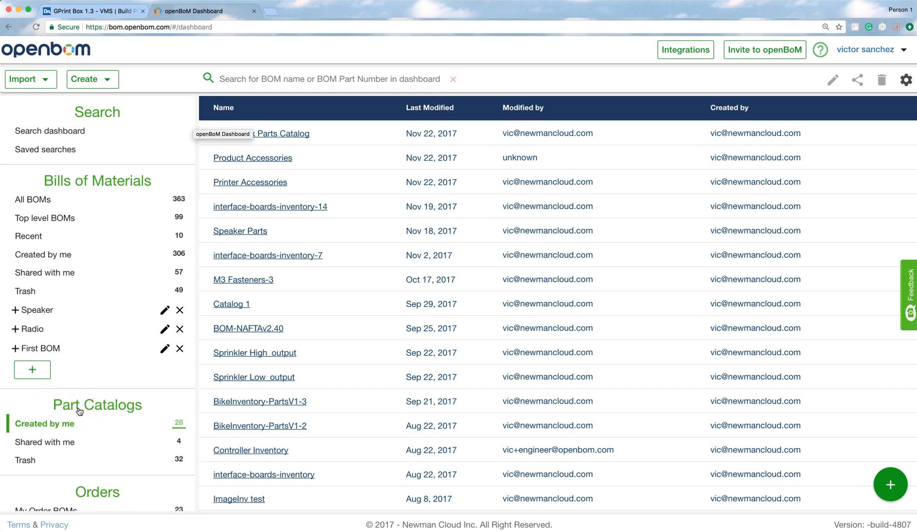
mouse_move(57, 429)
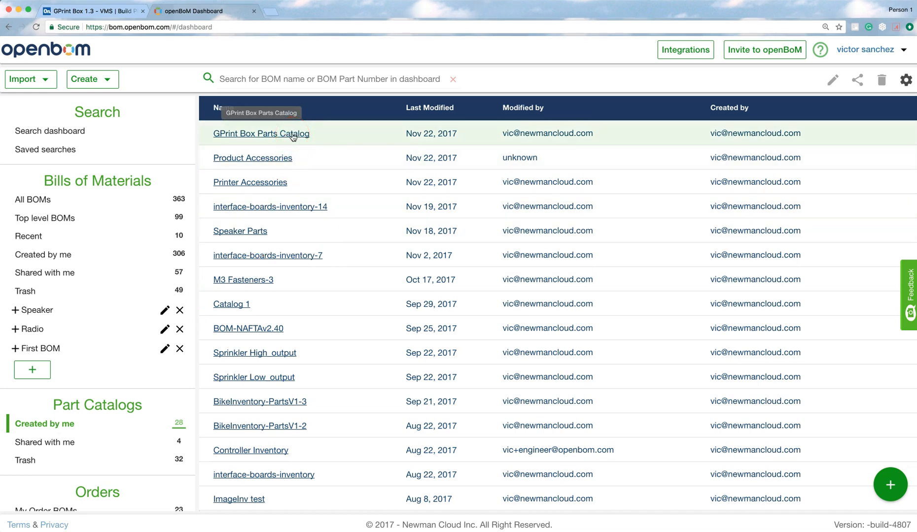
- Open the GPrint Box Parts Catalog and review its rows from Grease and Printer Labels down
click(261, 133)
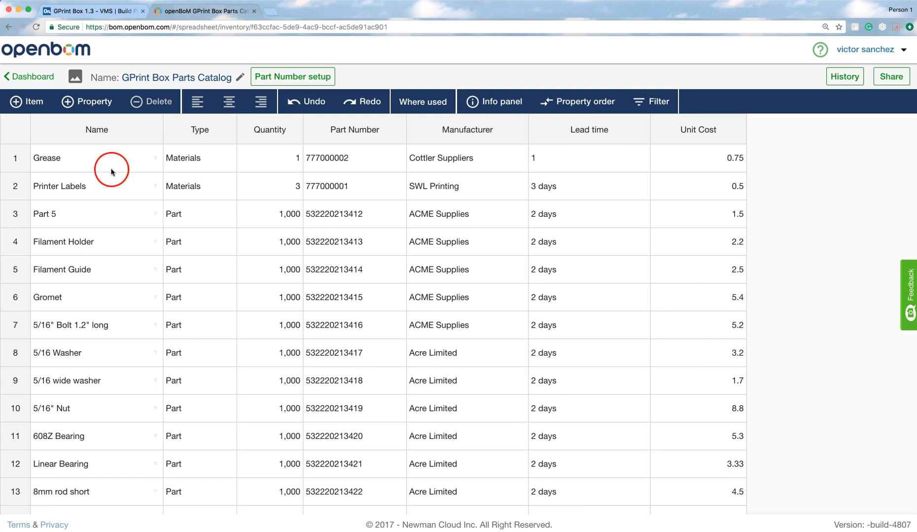
click(88, 186)
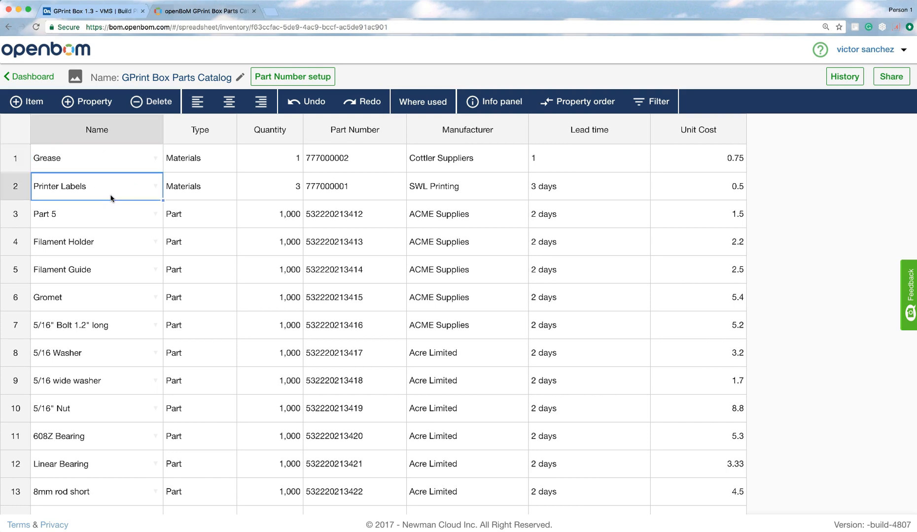
scroll(down, 3)
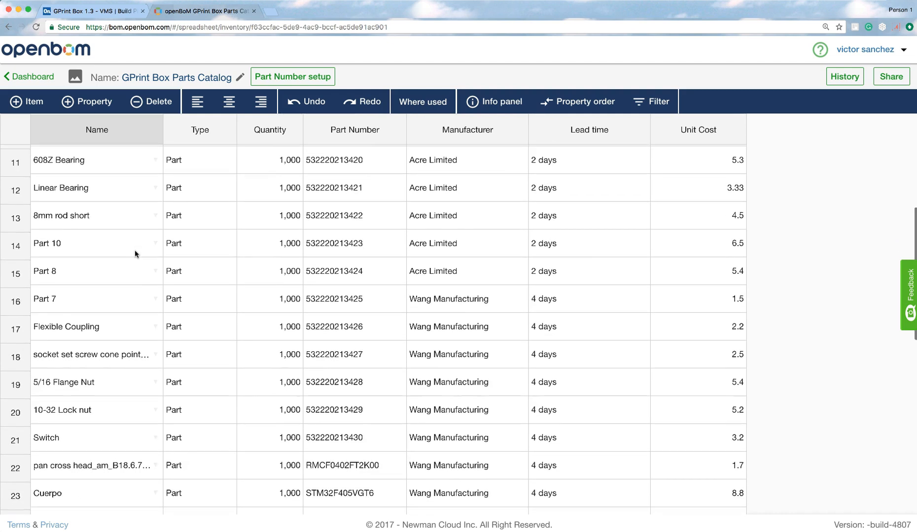
scroll(down, 3)
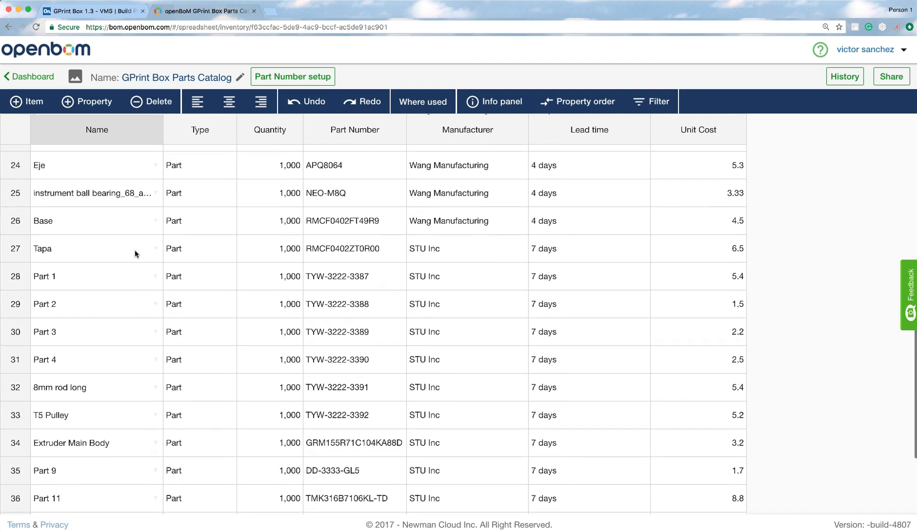
scroll(up, 3)
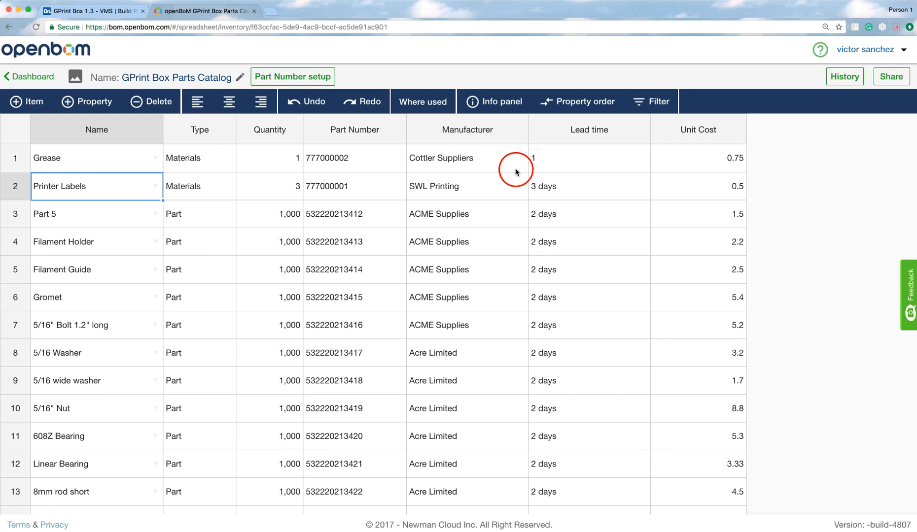
mouse_move(232, 217)
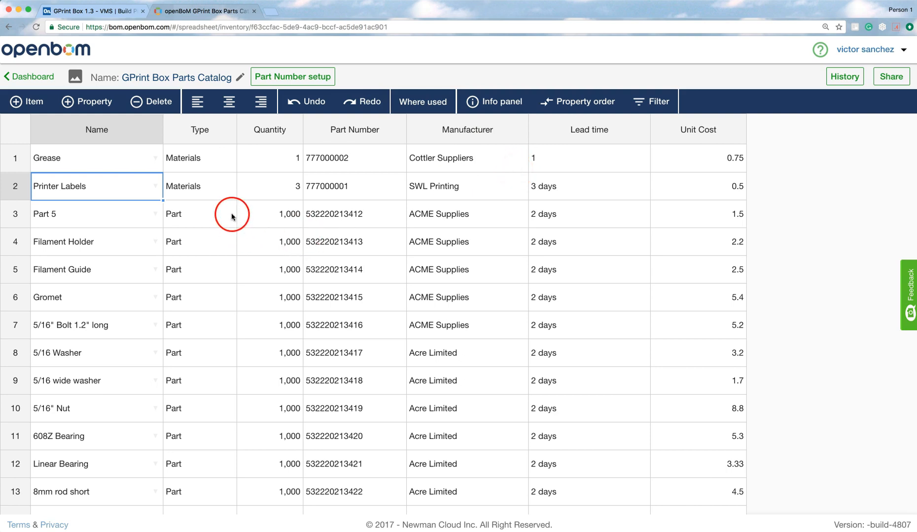
mouse_move(238, 237)
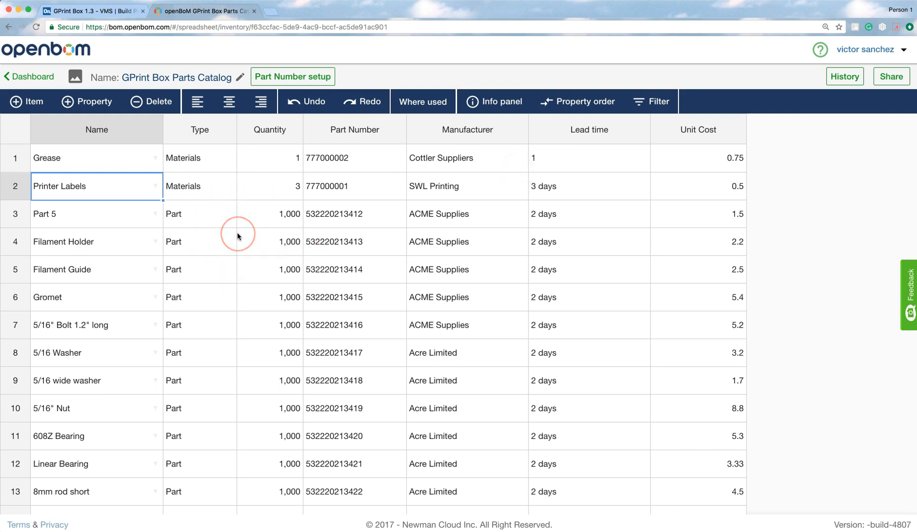
mouse_move(171, 271)
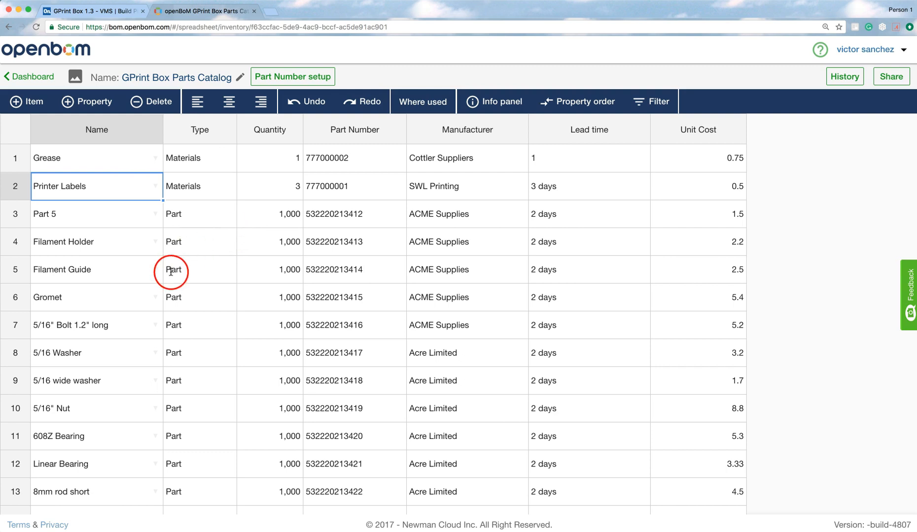
mouse_move(165, 281)
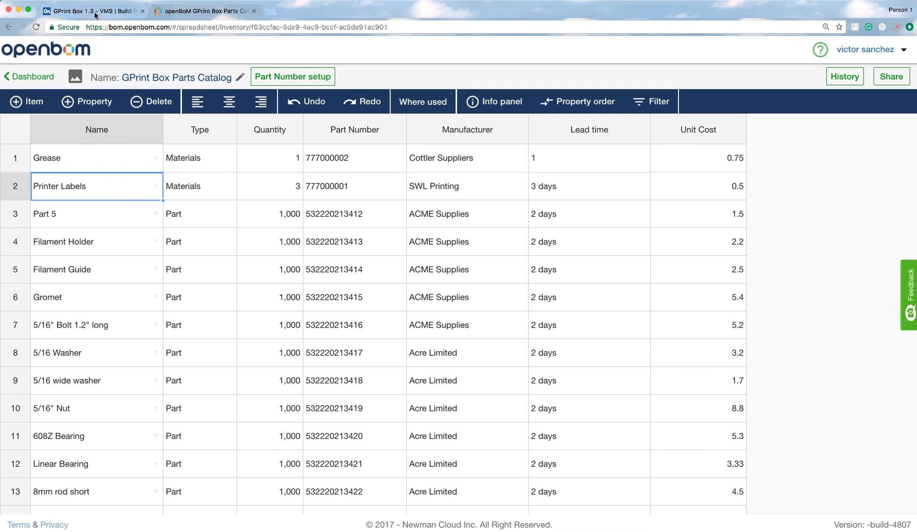
- Add an OpenBOM application tab to the GPrint Box document in Onshape
click(94, 11)
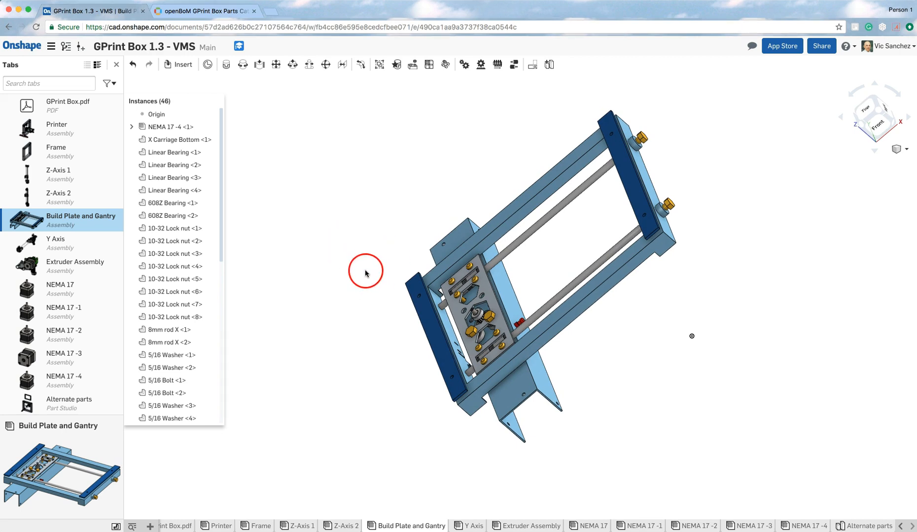
mouse_move(331, 382)
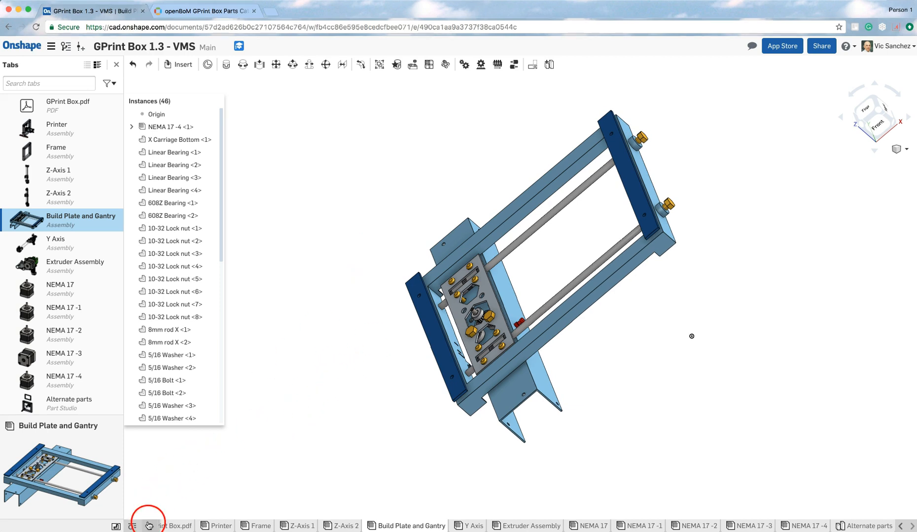
click(149, 526)
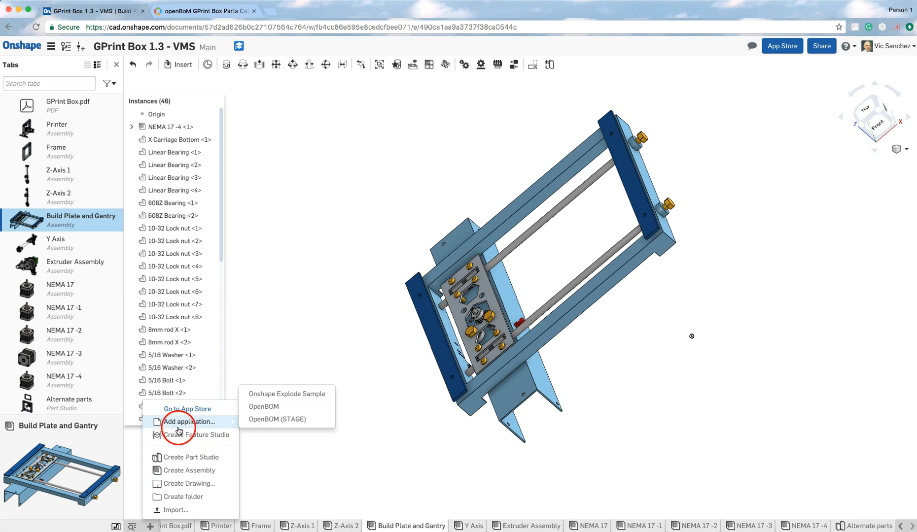
mouse_move(271, 410)
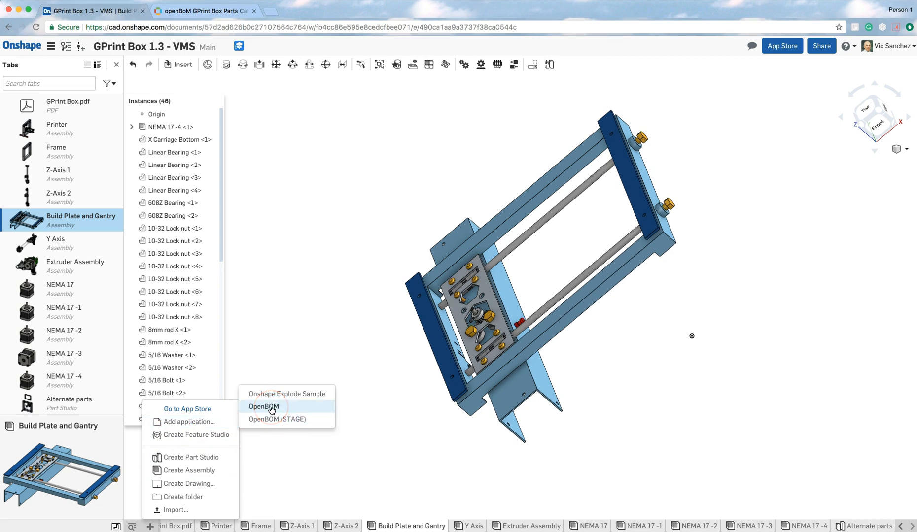
click(263, 407)
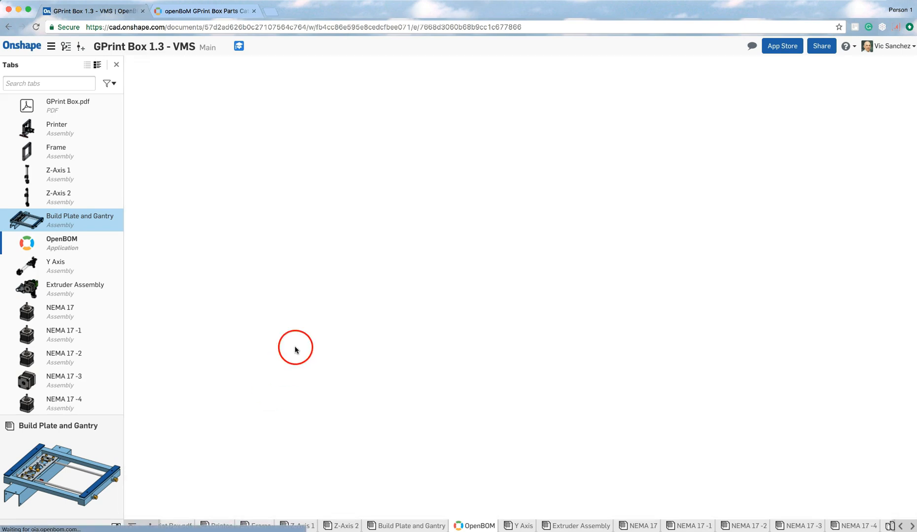
- Keep BOM type as Part list for the Build Plate and Gantry assembly
click(62, 243)
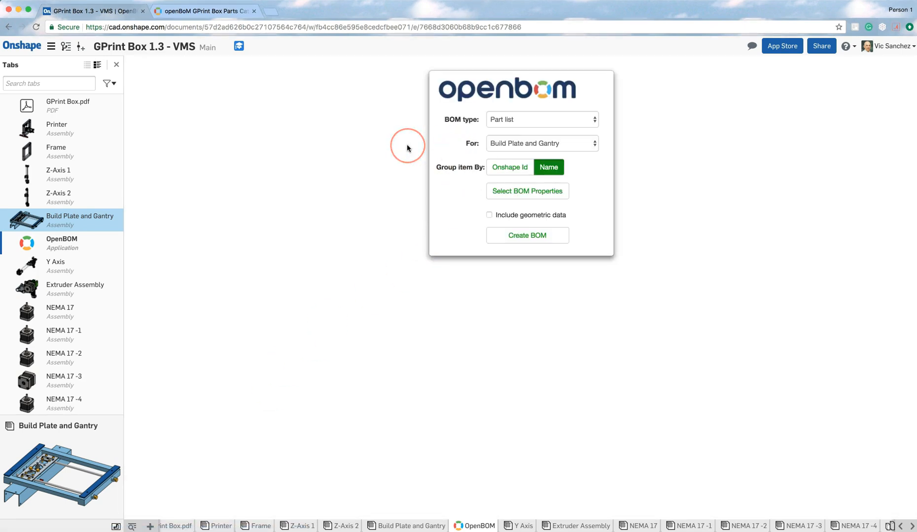
mouse_move(448, 137)
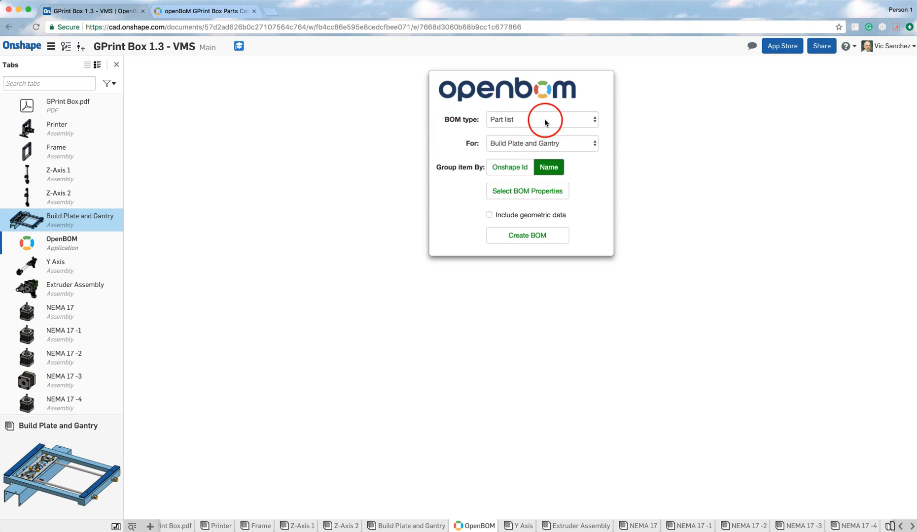
click(541, 119)
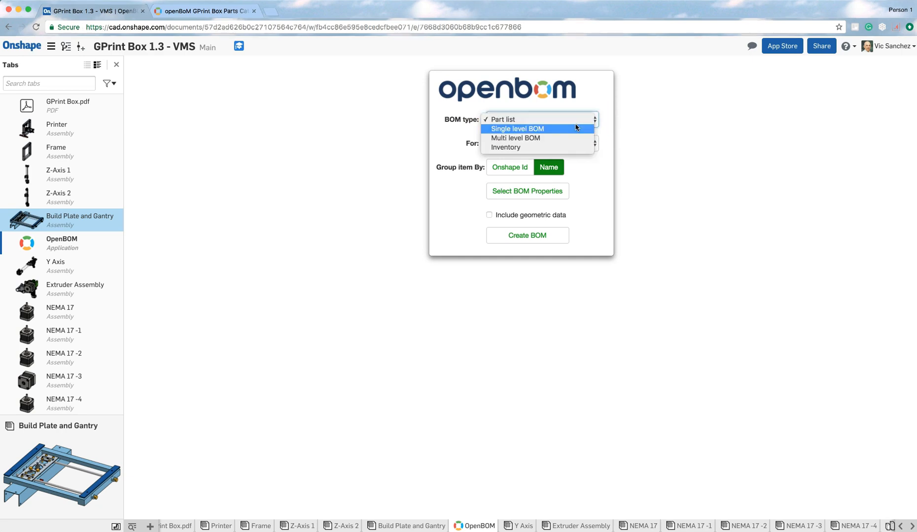
mouse_move(515, 138)
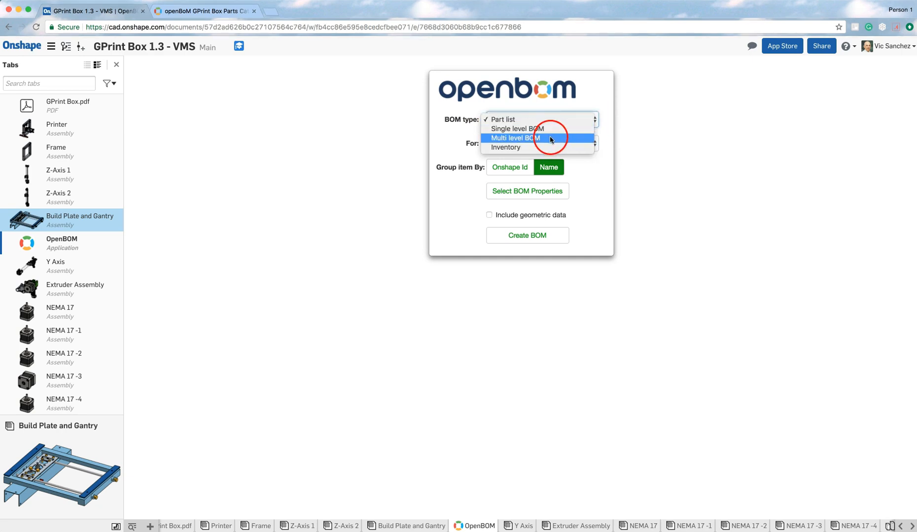
mouse_move(540, 119)
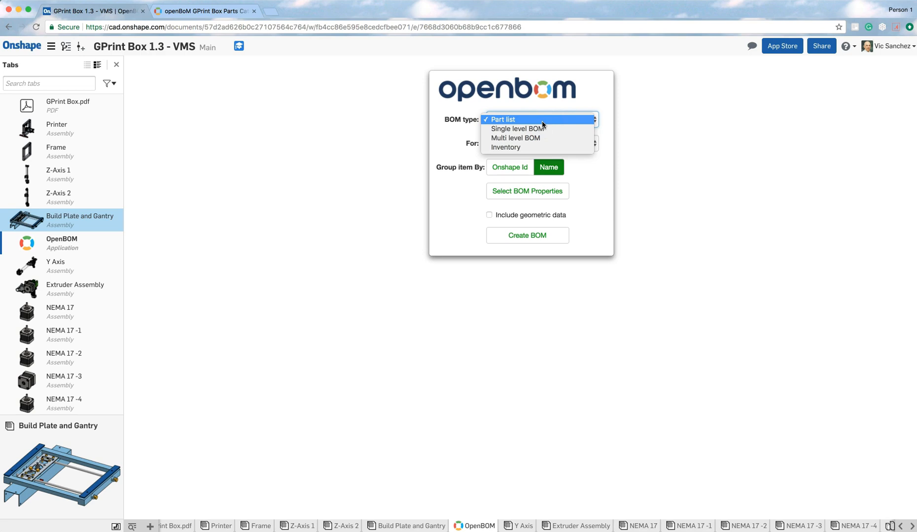
click(502, 119)
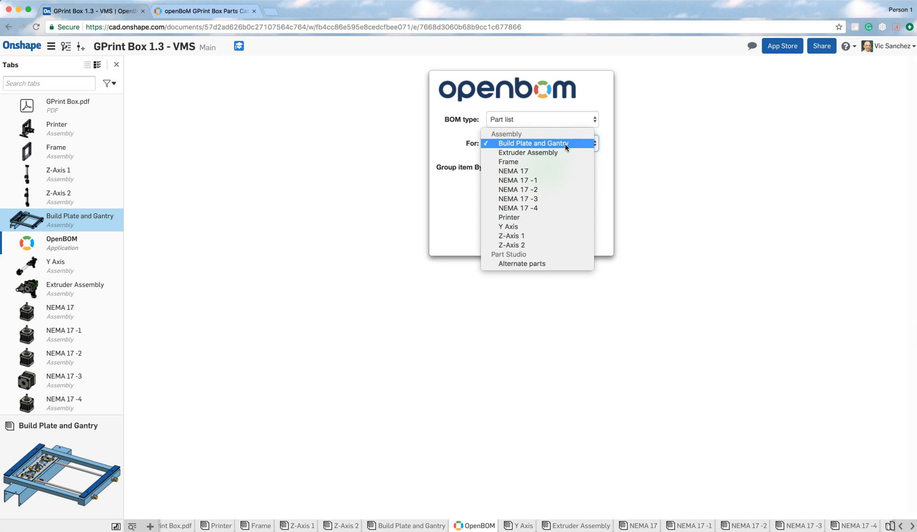
click(533, 143)
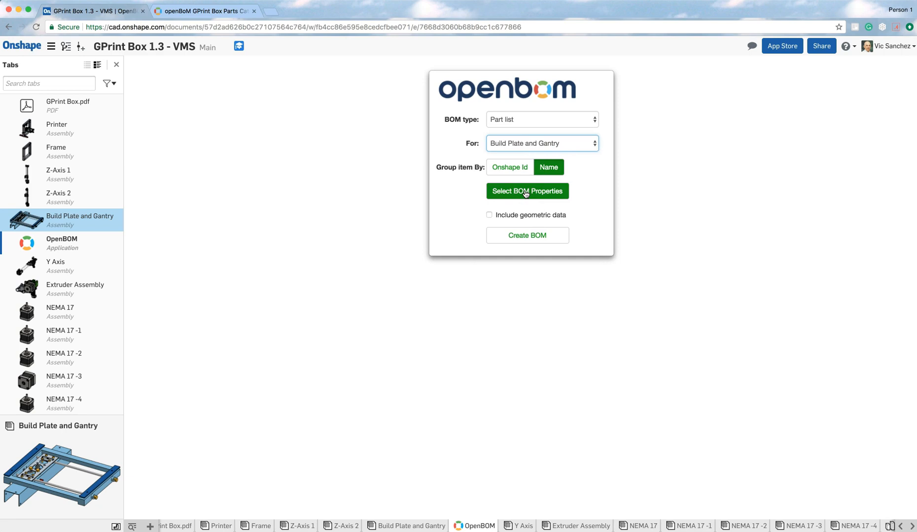
- In the BOM properties template, deselect Type, keep Quantity, and save changes
click(526, 191)
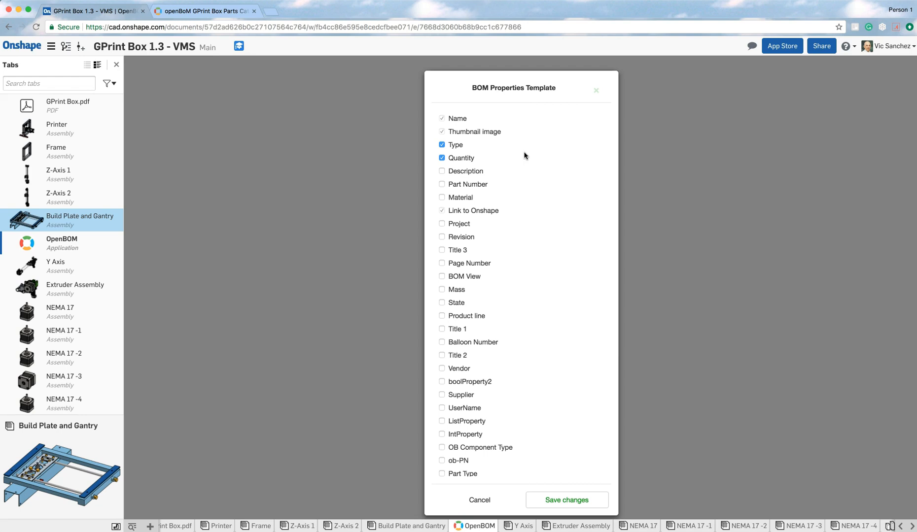
mouse_move(455, 124)
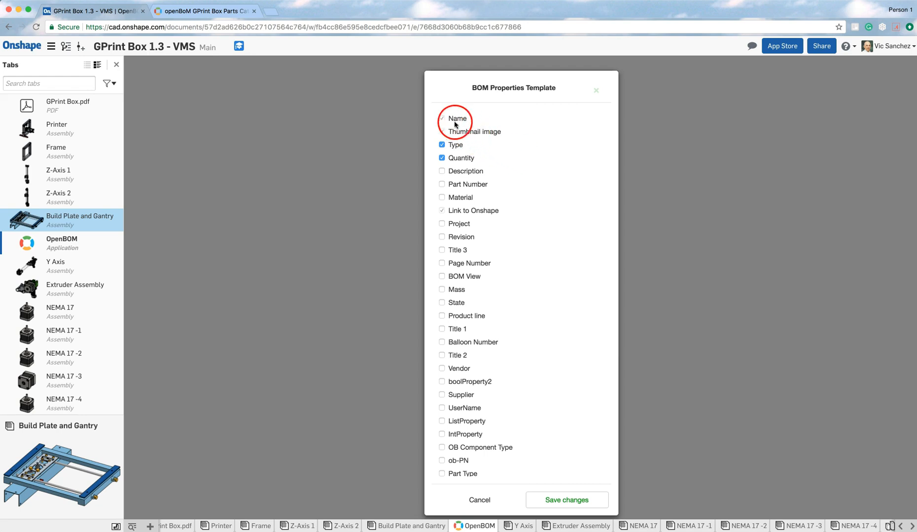
click(442, 118)
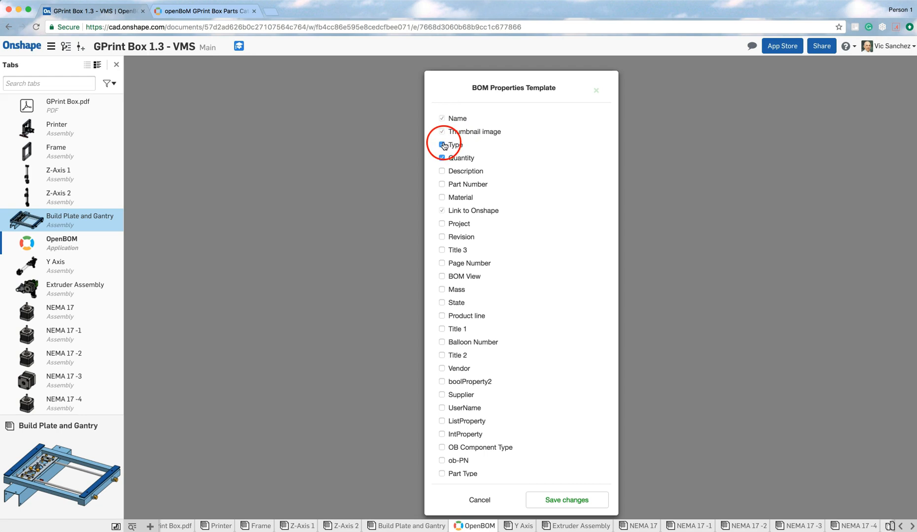
click(442, 146)
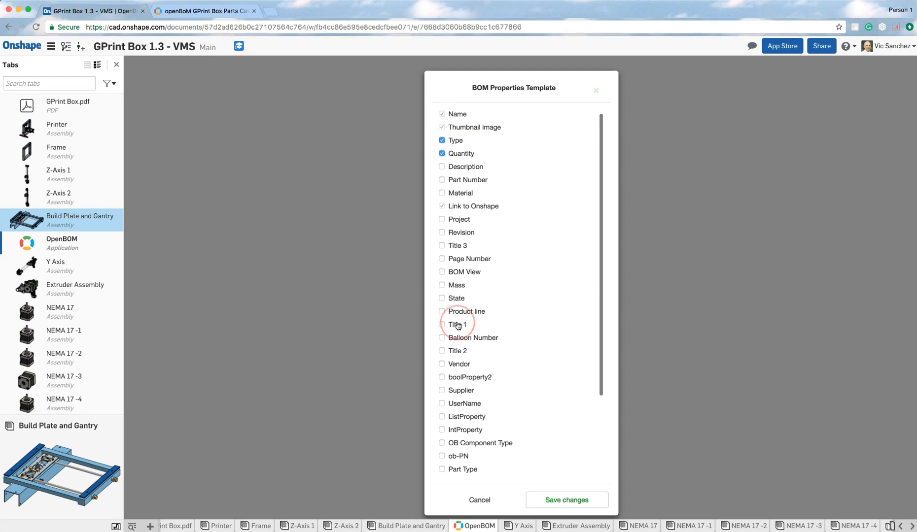
scroll(down, 3)
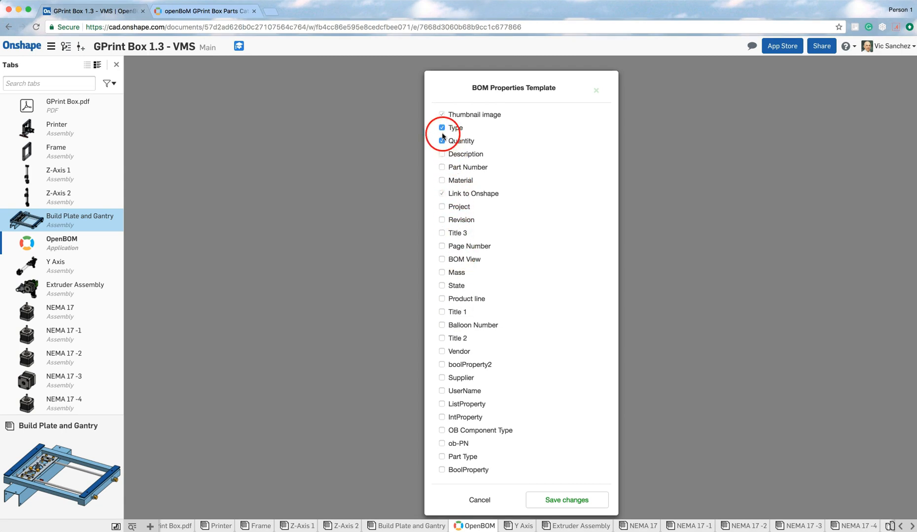
click(442, 127)
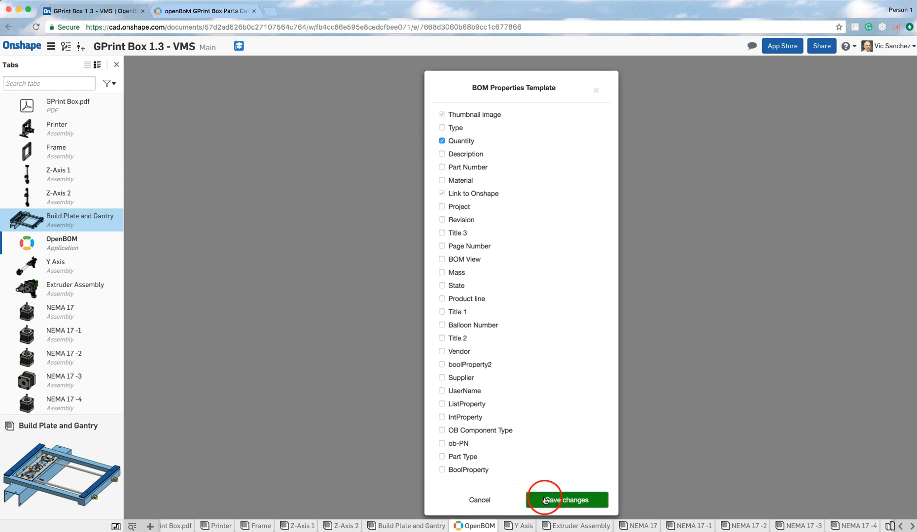
click(566, 500)
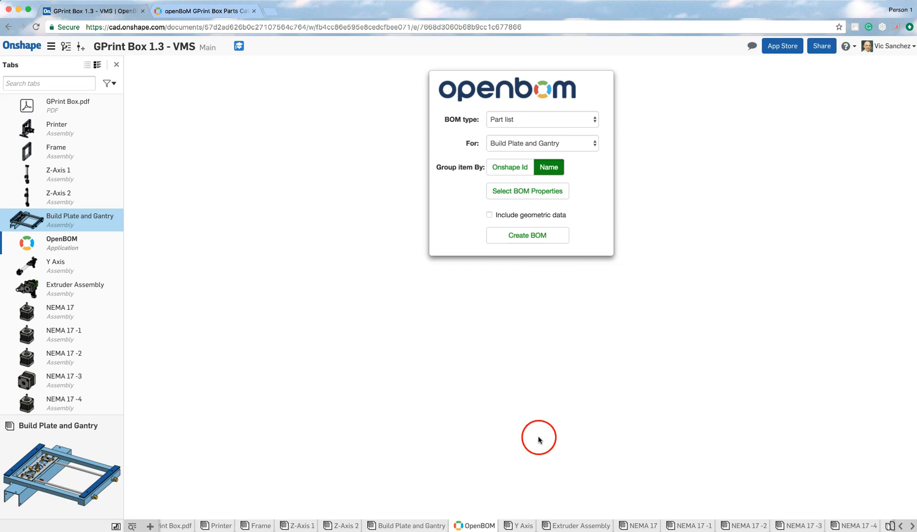
- Create the Build Plate and Gantry part-list BOM and widen Thumbnail and name columns
click(525, 236)
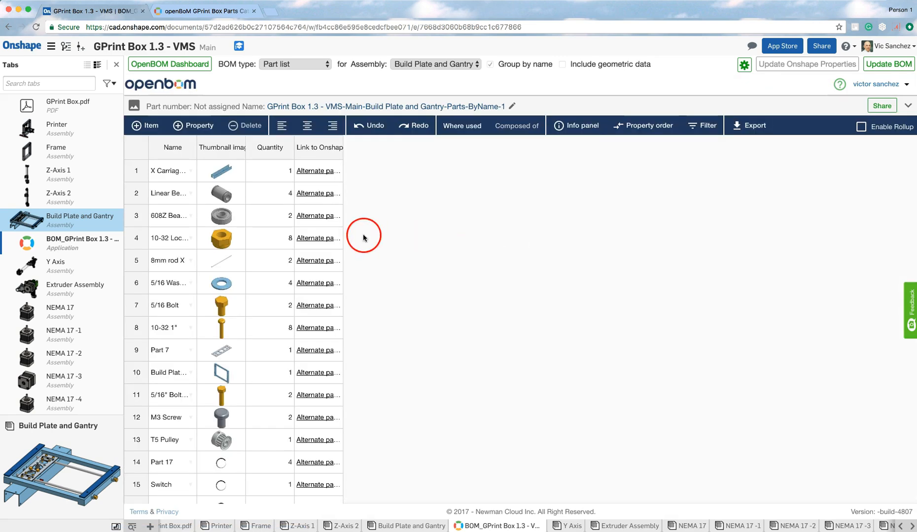
mouse_move(244, 148)
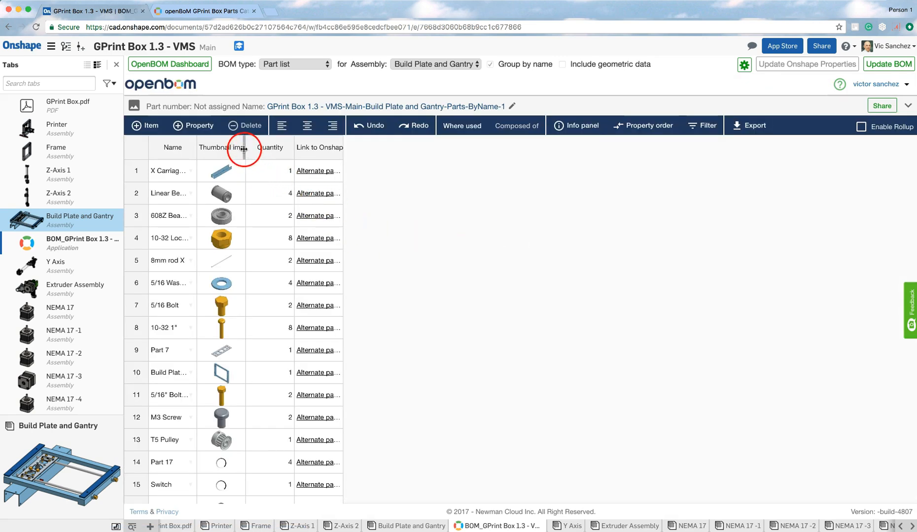
drag(245, 148, 268, 148)
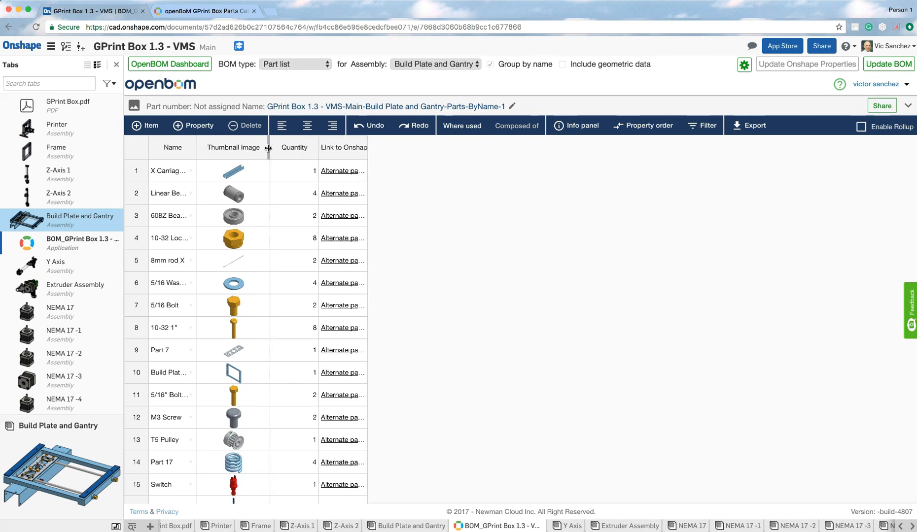
scroll(down, 3)
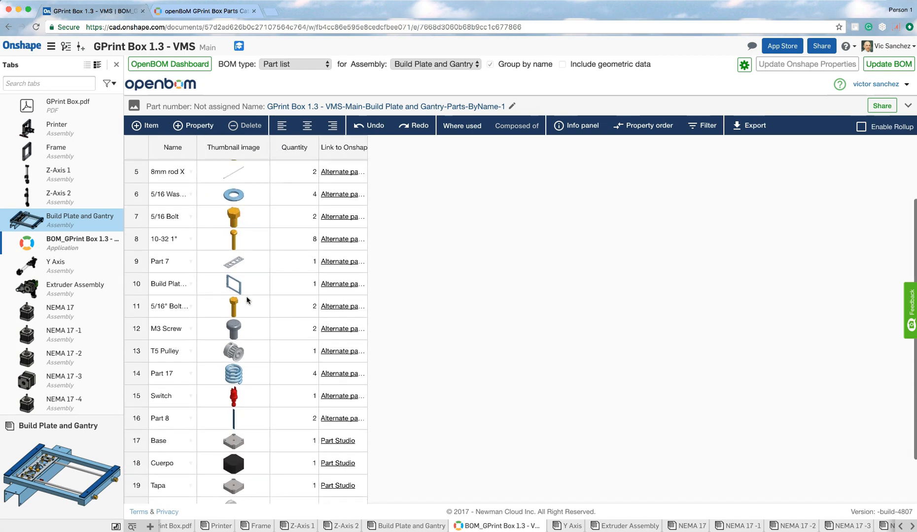
scroll(down, 3)
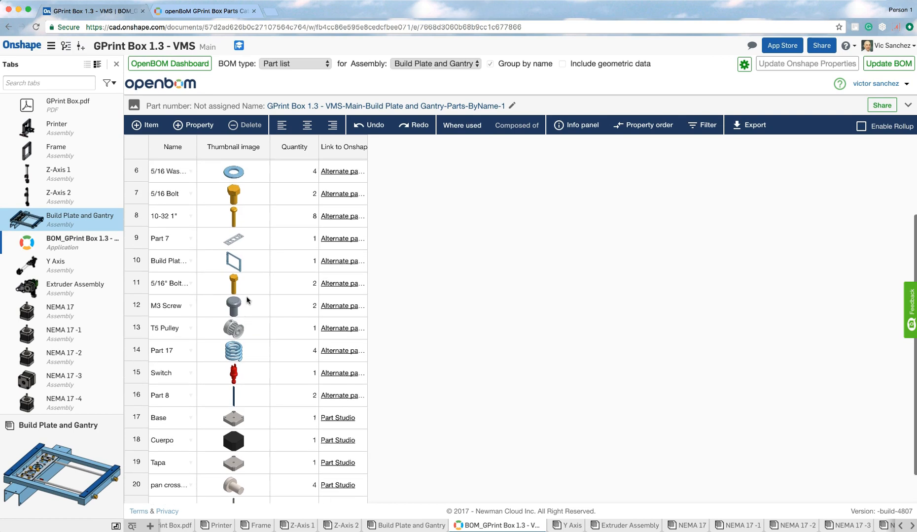
scroll(up, 3)
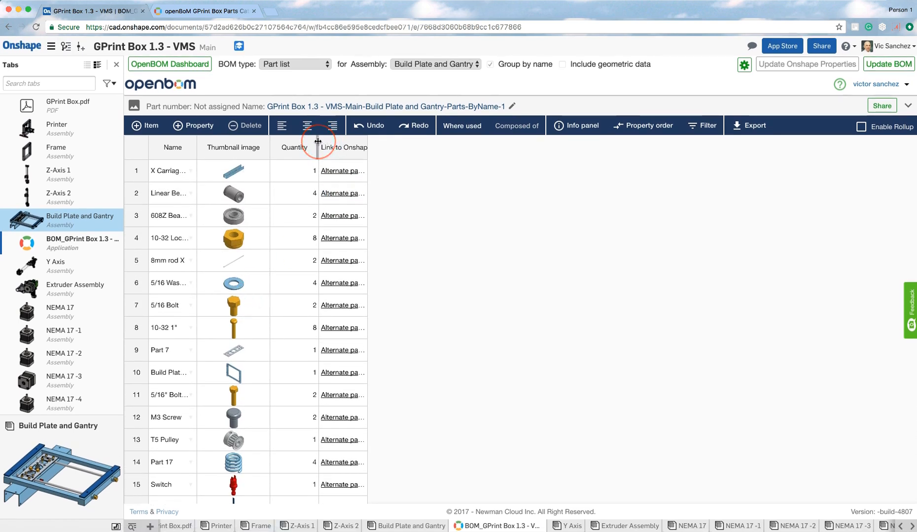
drag(318, 140, 387, 140)
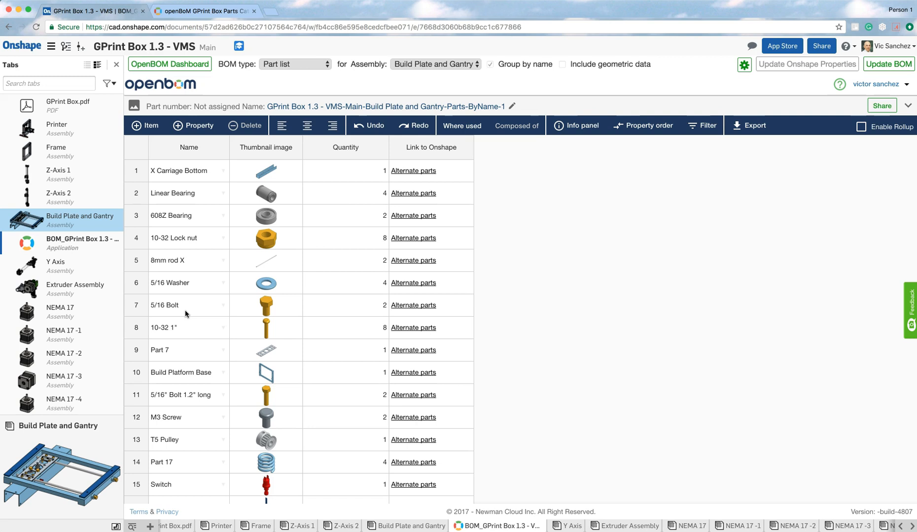
mouse_move(221, 242)
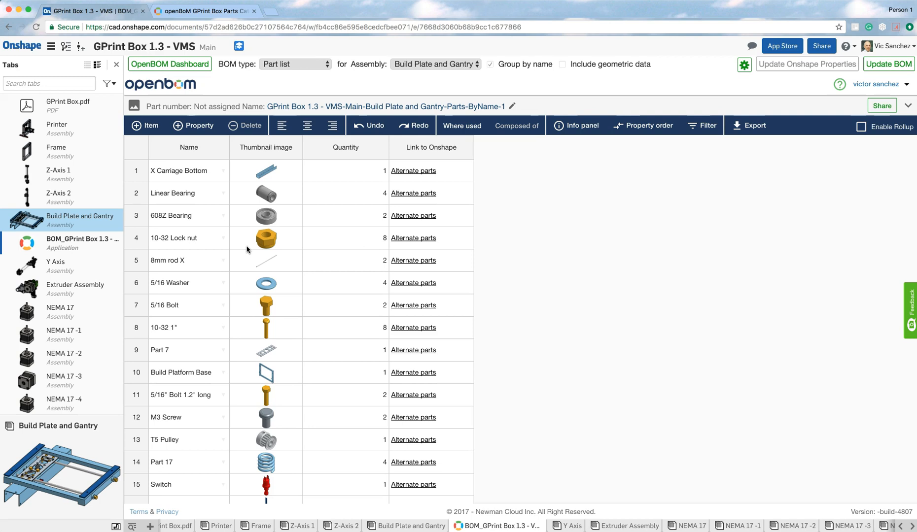
mouse_move(695, 170)
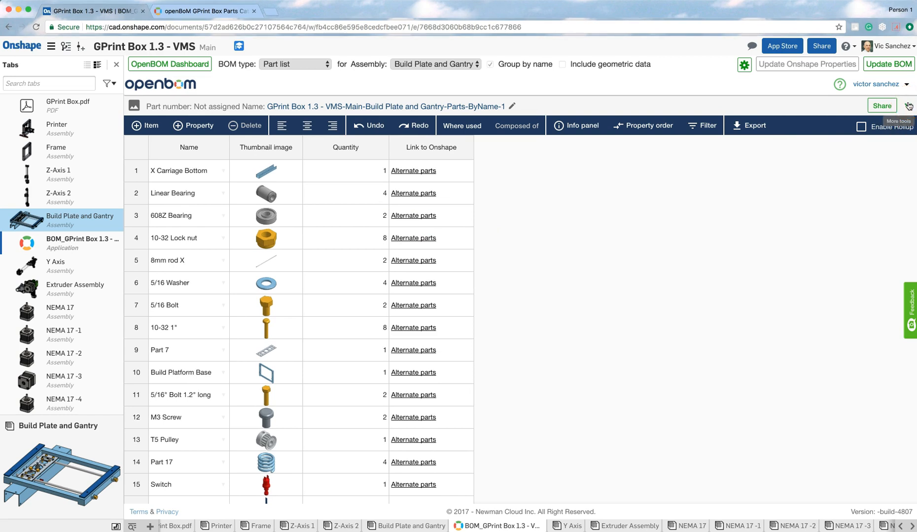
- Expand the More tools toolbar with Revisions and Item master options
click(907, 107)
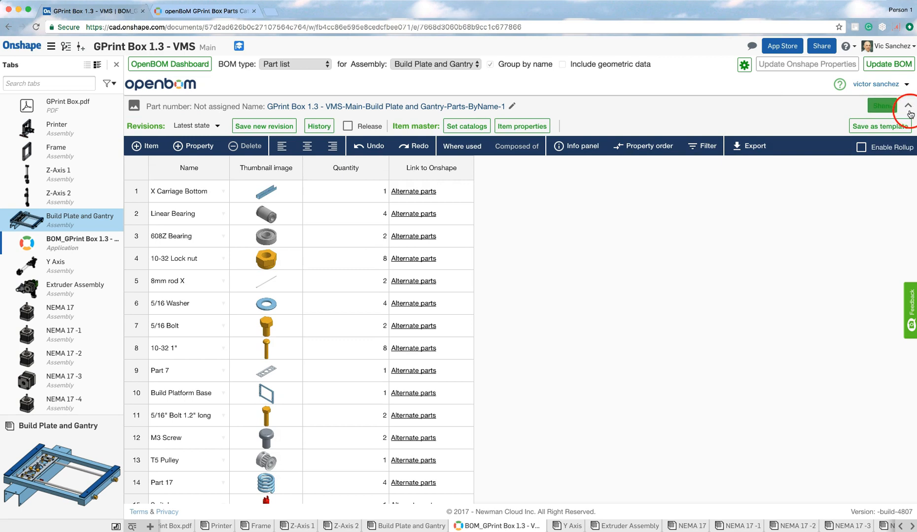
click(908, 105)
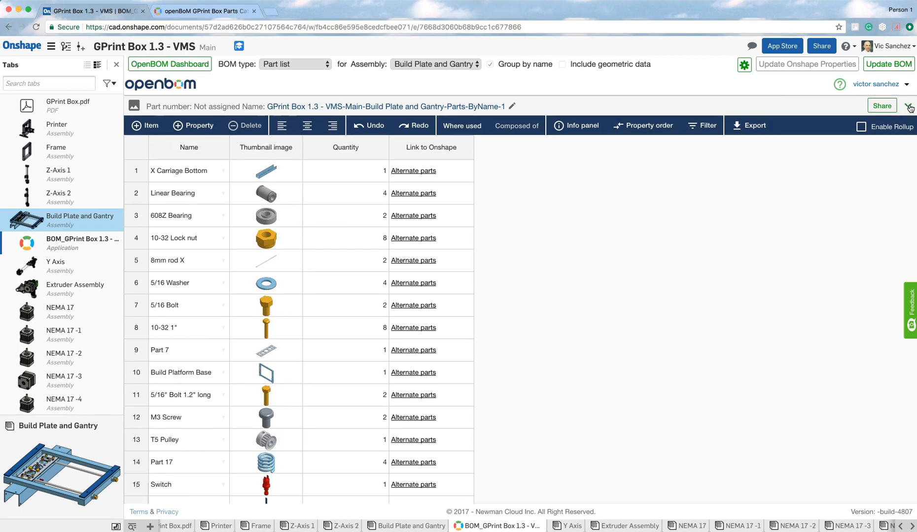
click(909, 108)
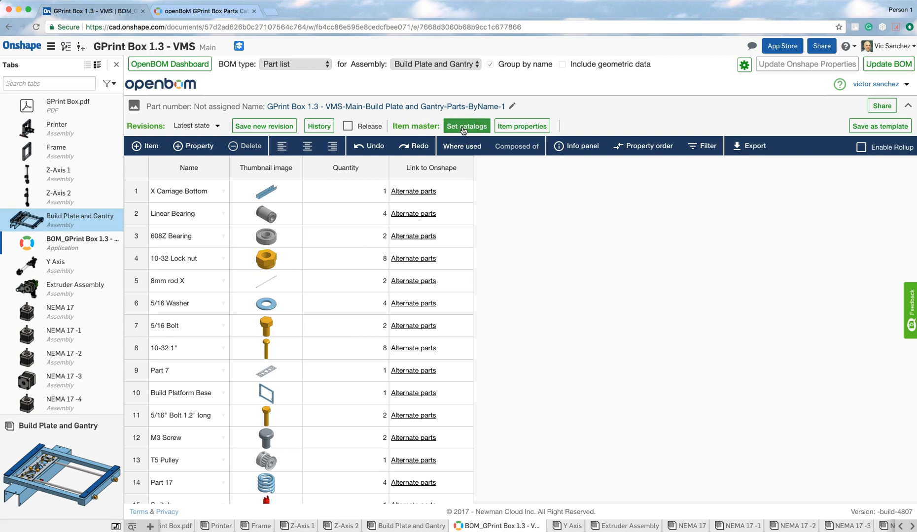
- Set GPrint Box Parts Catalog as the BOM's inventory and hide the catalog list
click(466, 126)
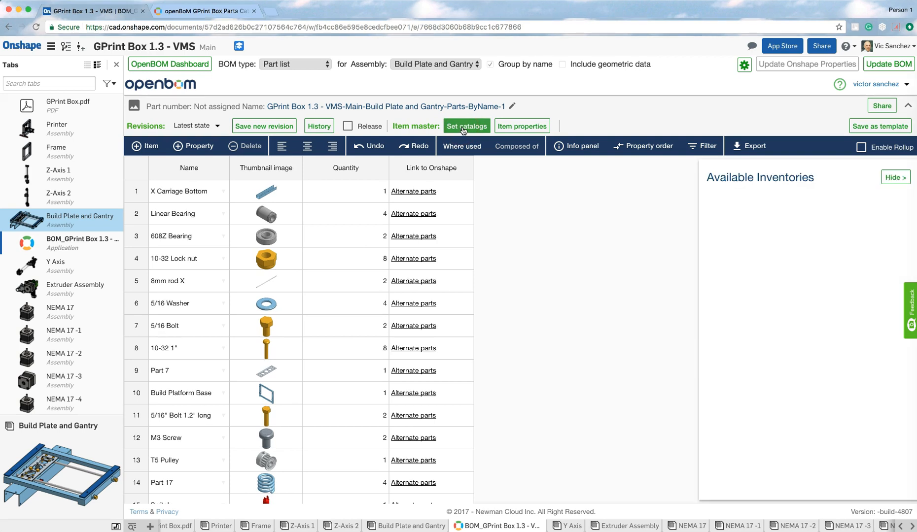
click(466, 127)
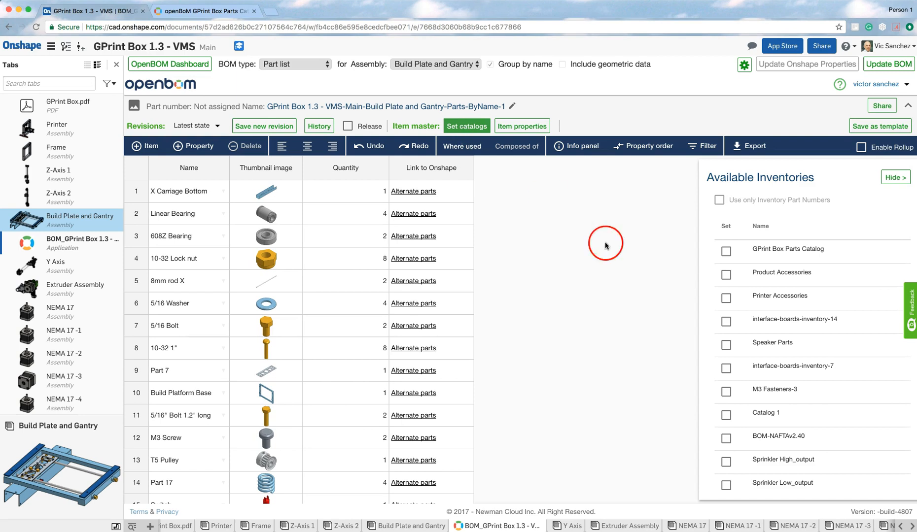
mouse_move(769, 371)
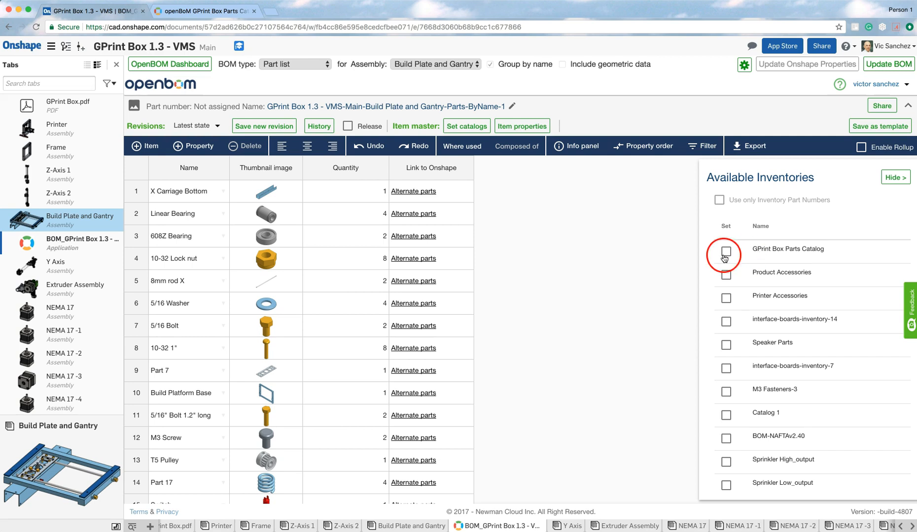
click(725, 254)
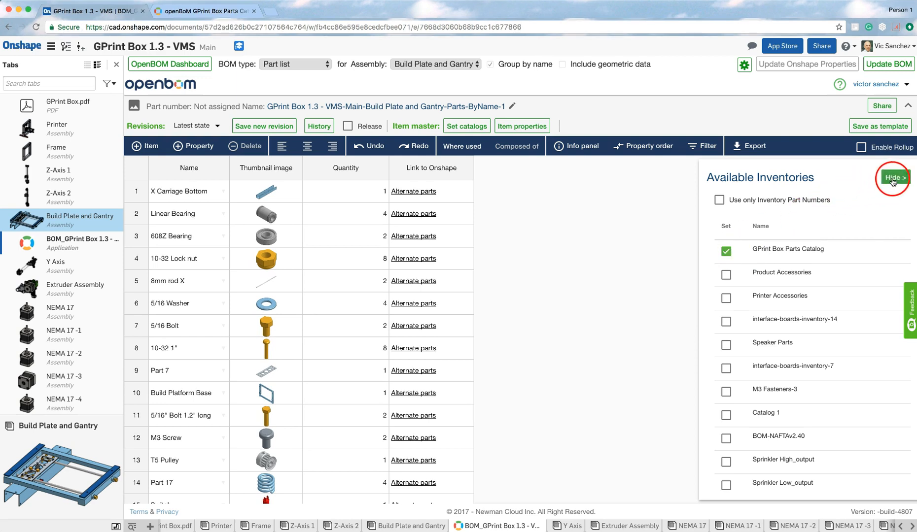
click(892, 179)
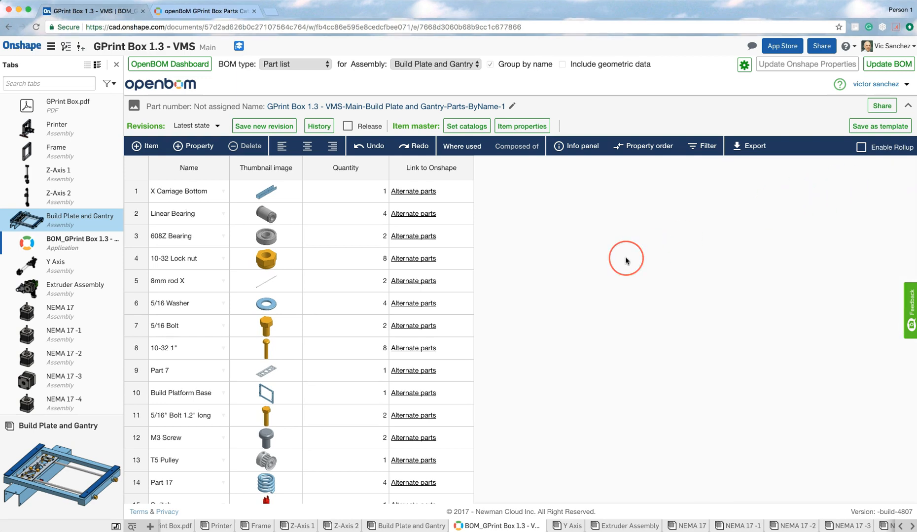
mouse_move(626, 261)
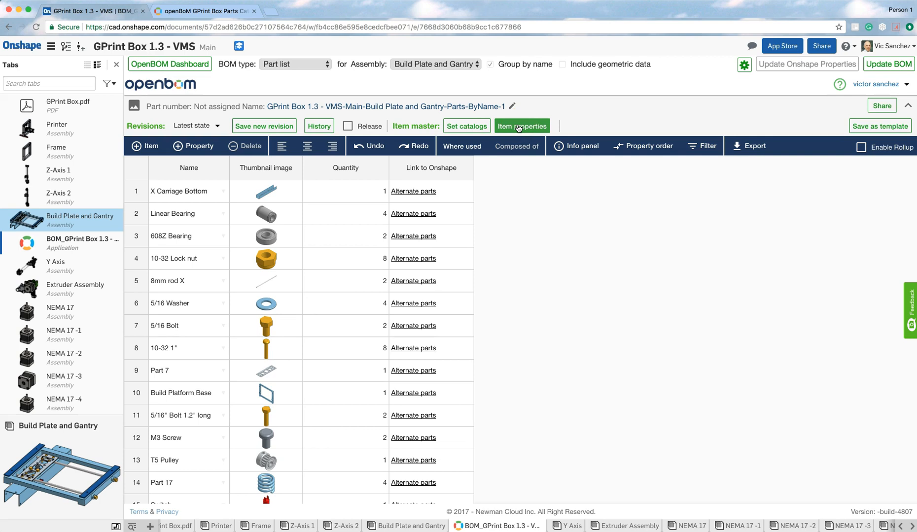
- In Add Inventory properties, choose GPrint Box Parts Catalog as the property source
click(520, 126)
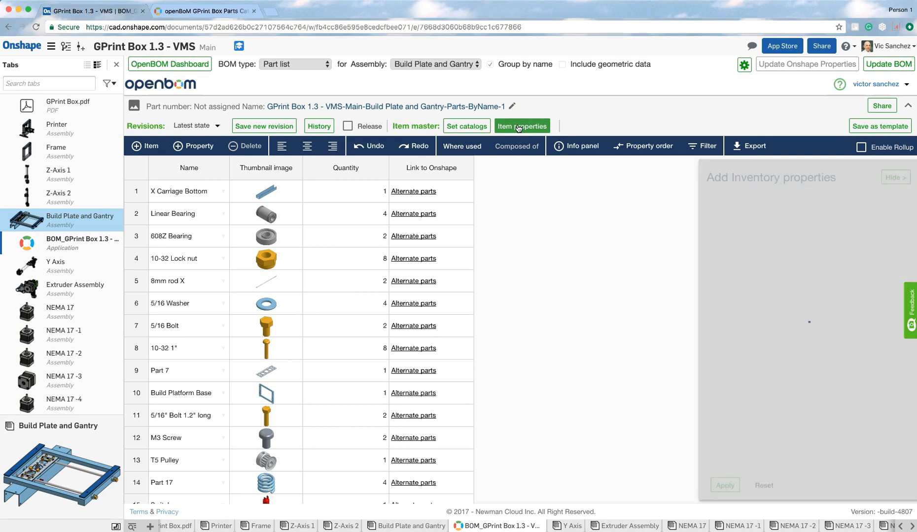
click(520, 126)
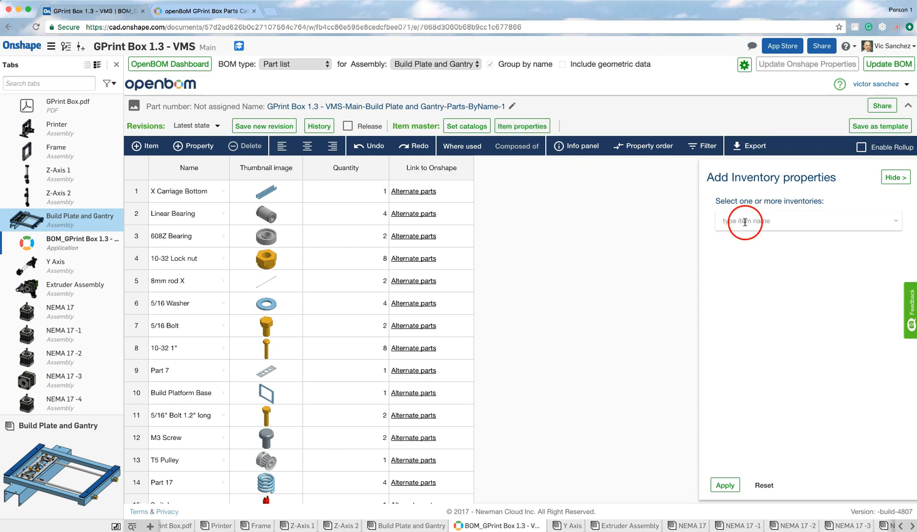
click(807, 221)
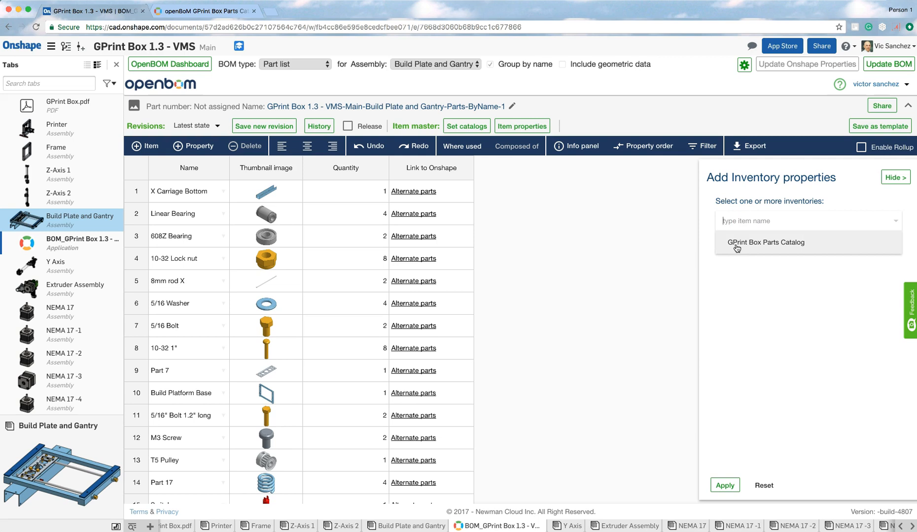
click(765, 241)
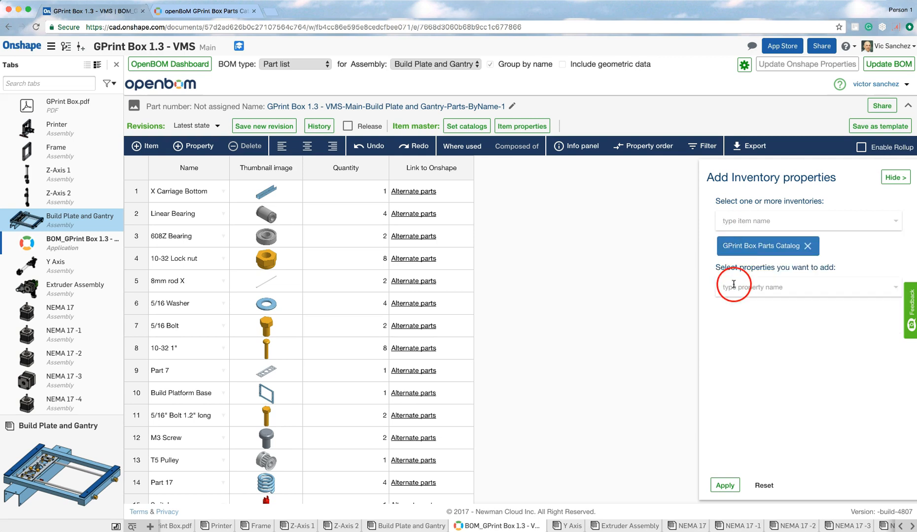
- Add Manufacturer, Onshape Part Number, Type, Lead time and Unit Cost and apply them to the BOM
click(806, 287)
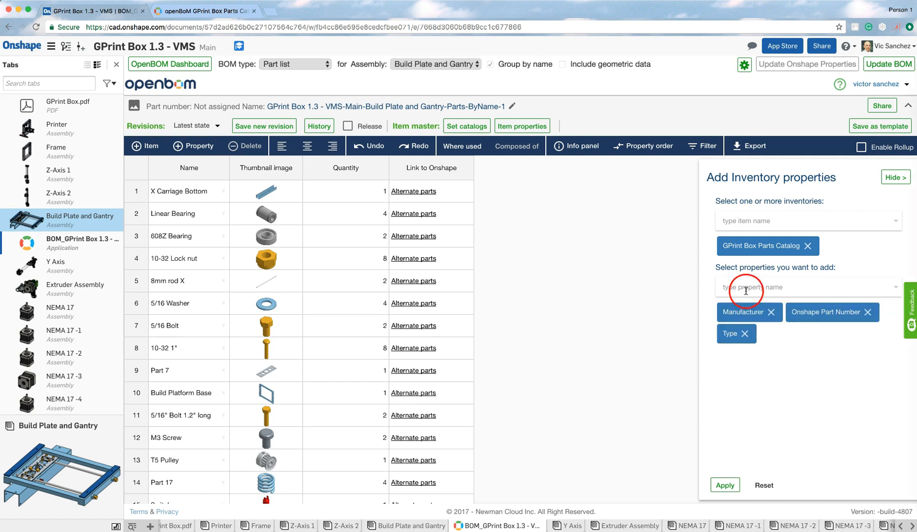
click(807, 287)
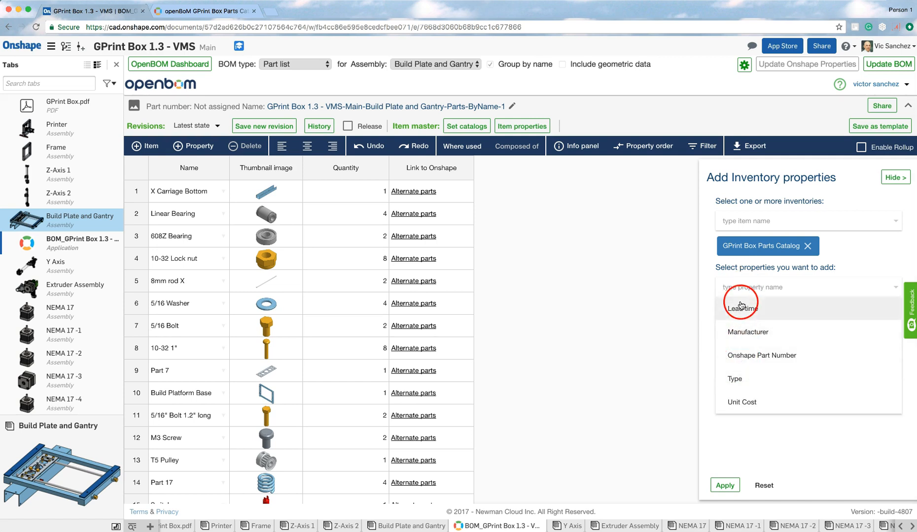
mouse_move(741, 402)
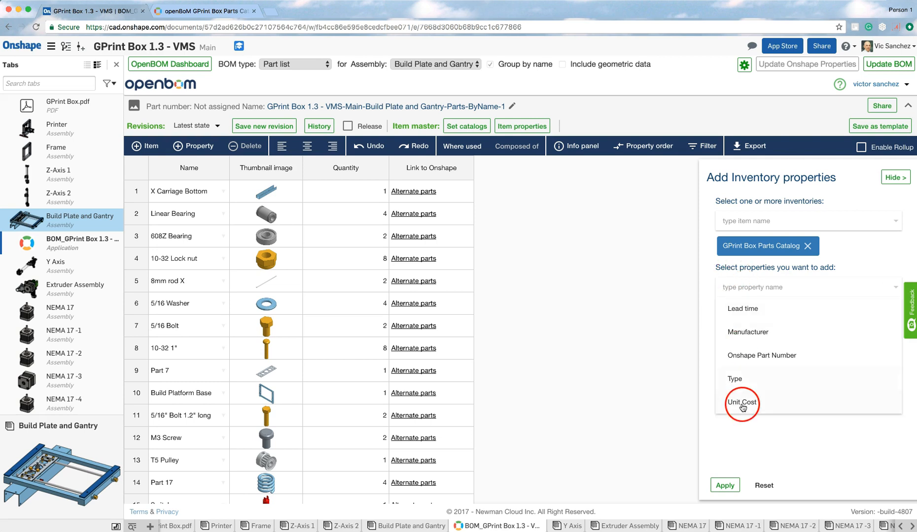
click(740, 403)
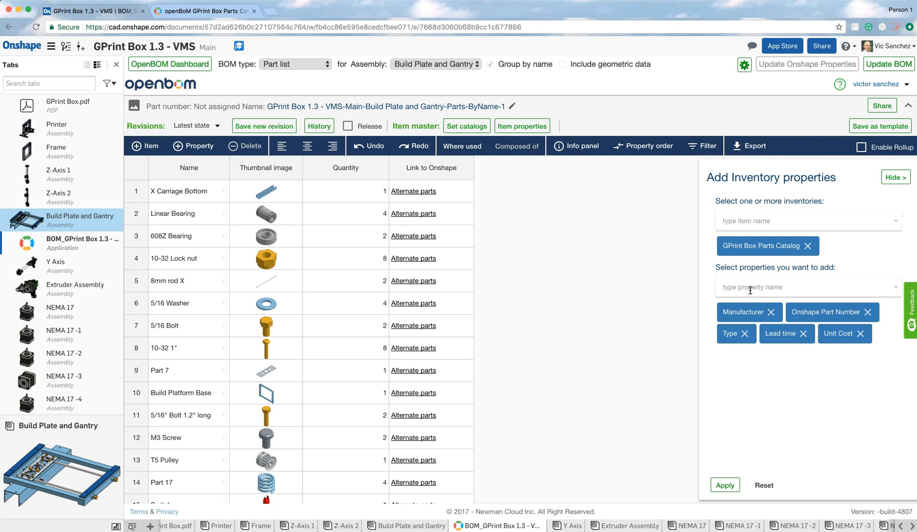
click(725, 486)
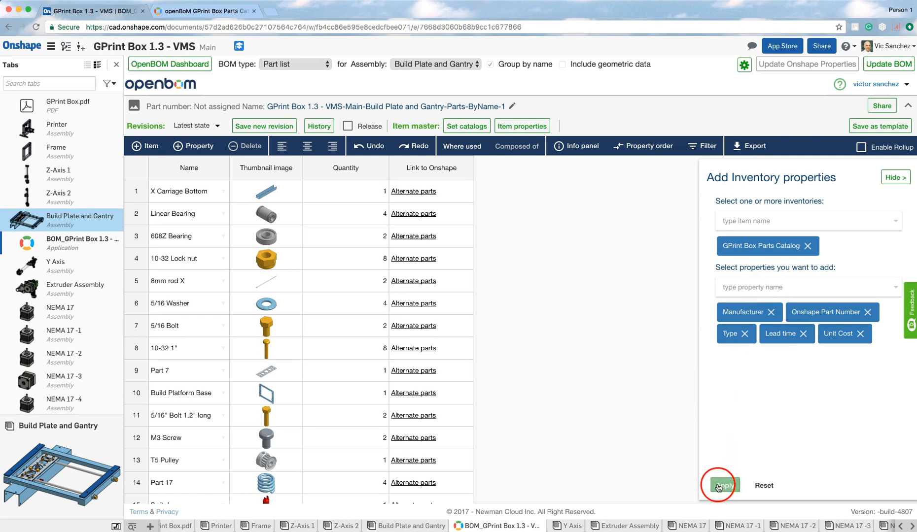
click(724, 486)
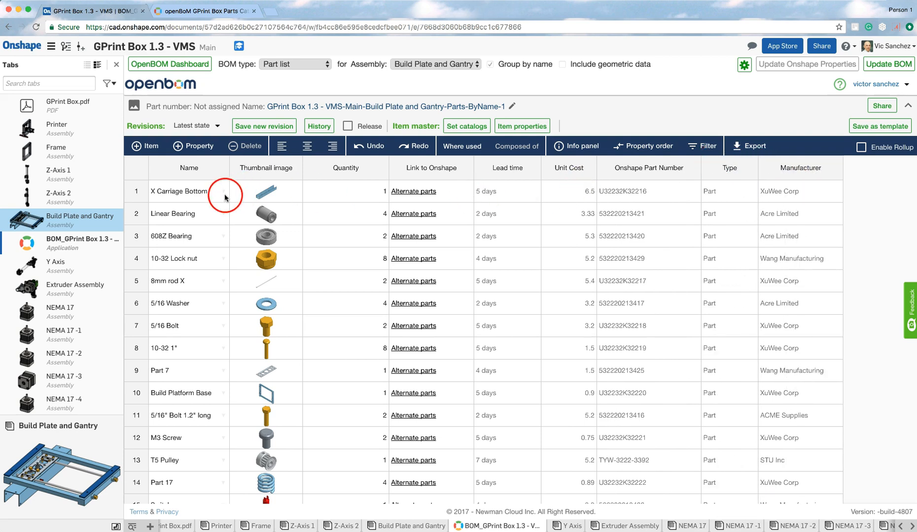
mouse_move(545, 205)
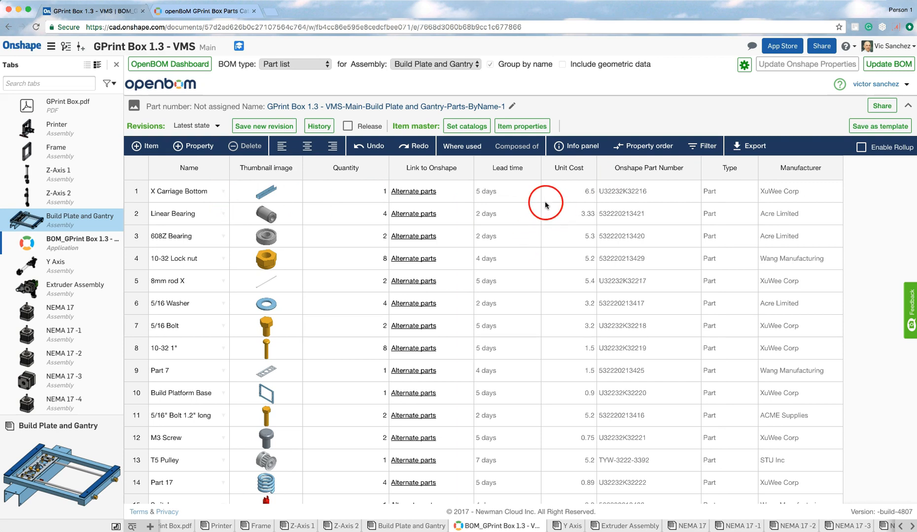
mouse_move(216, 208)
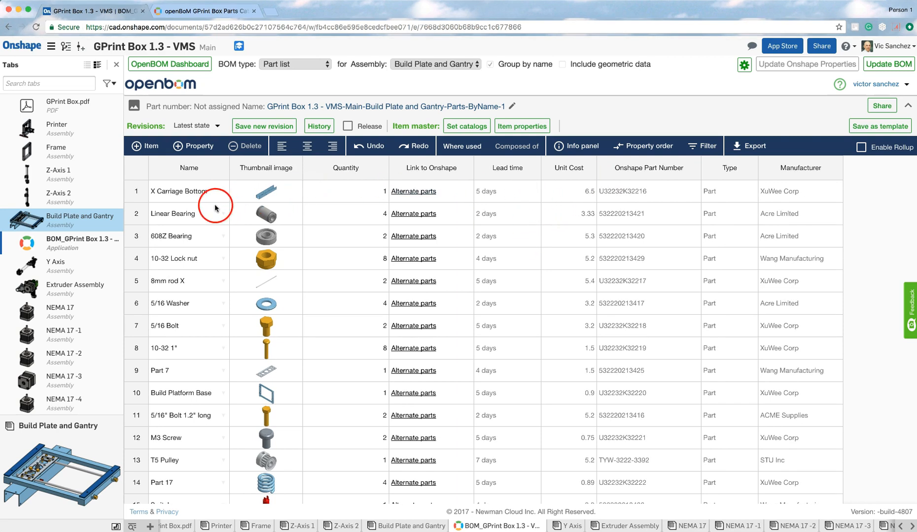
mouse_move(571, 199)
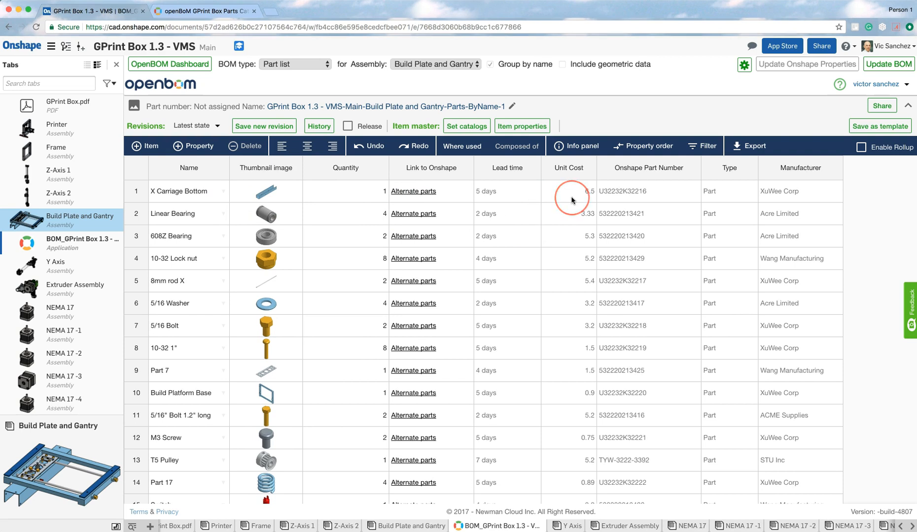
mouse_move(527, 196)
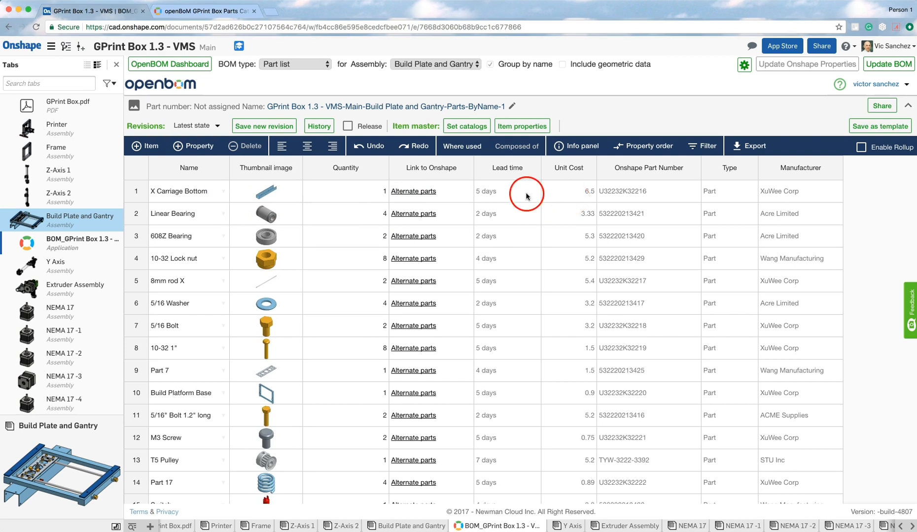
mouse_move(567, 203)
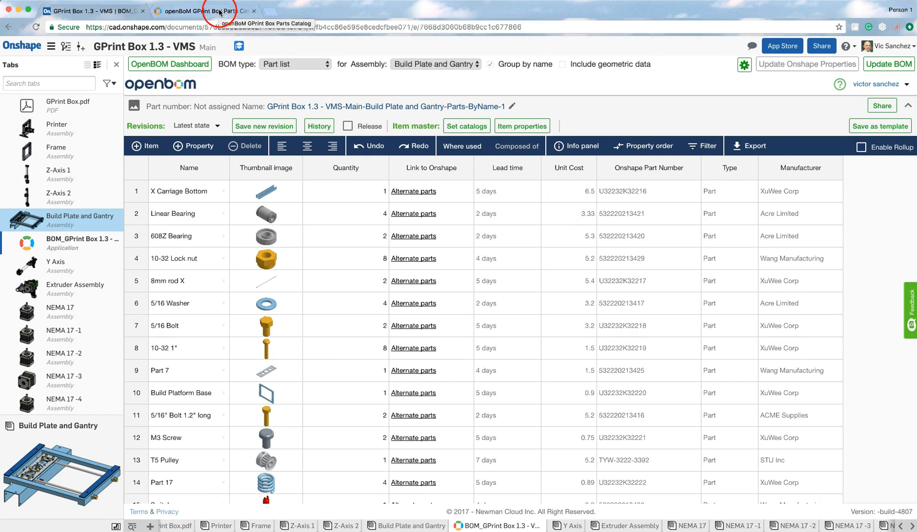
- In the OpenBOM catalog, change X Carriage Bottom's unit cost from 6.5 to 4.5
click(202, 11)
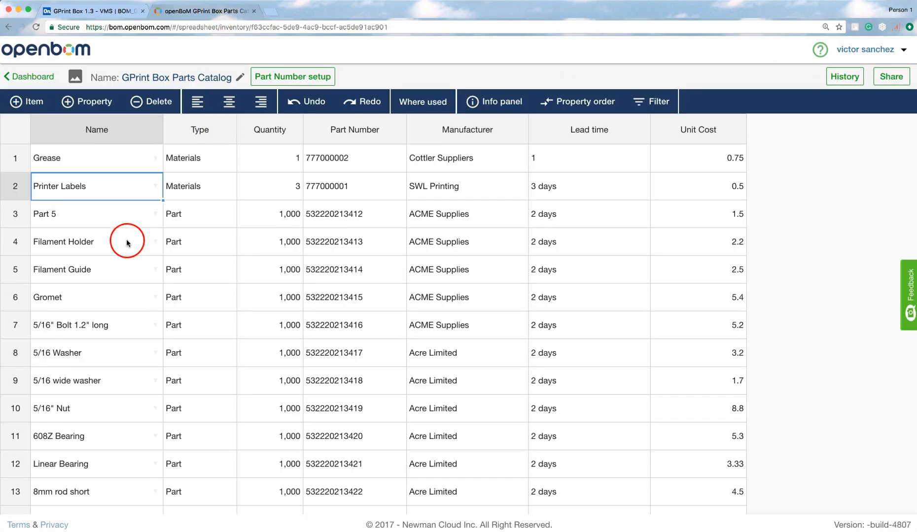
mouse_move(158, 330)
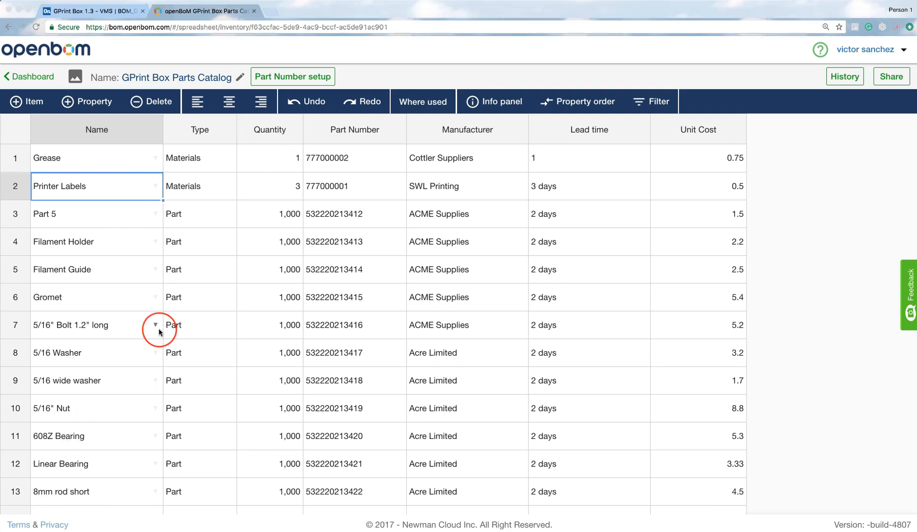
scroll(down, 3)
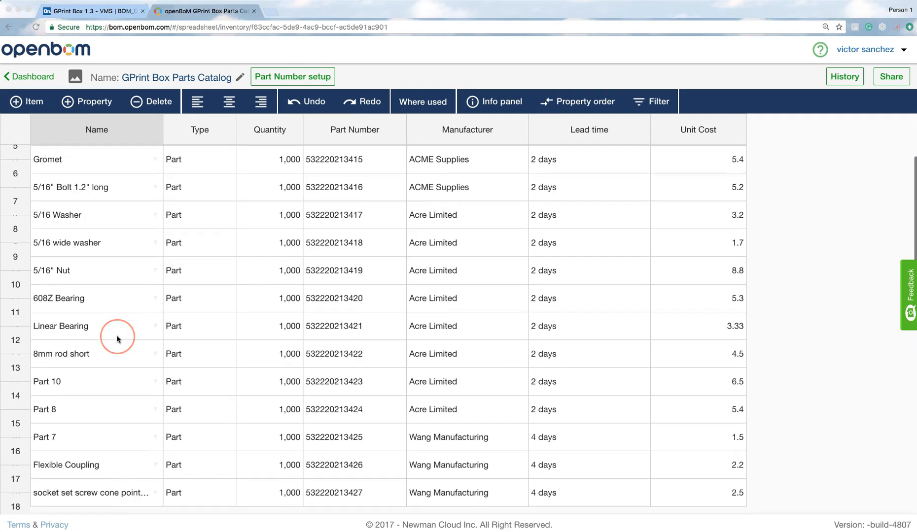
scroll(down, 3)
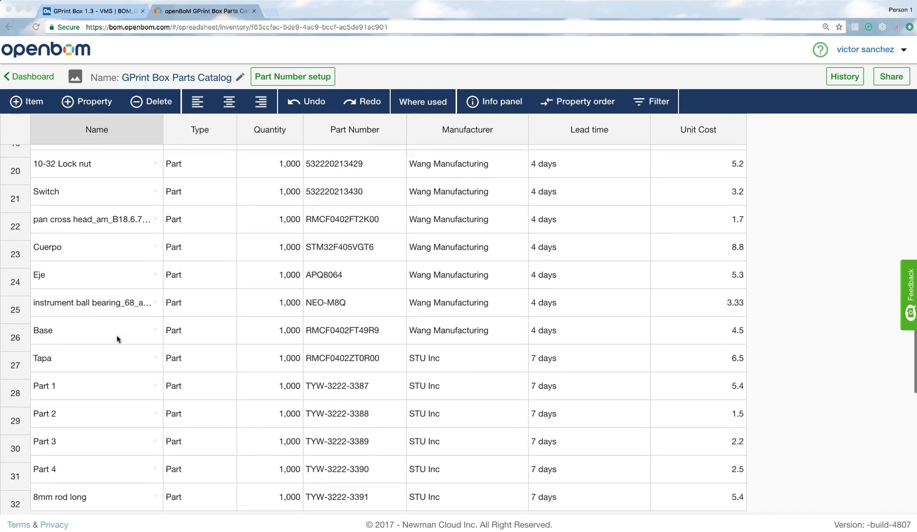
scroll(down, 3)
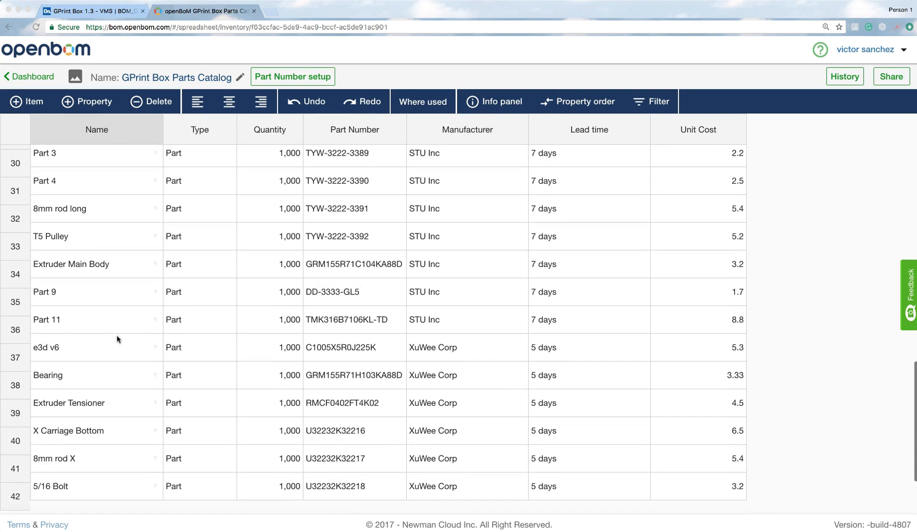
scroll(down, 3)
text(2)
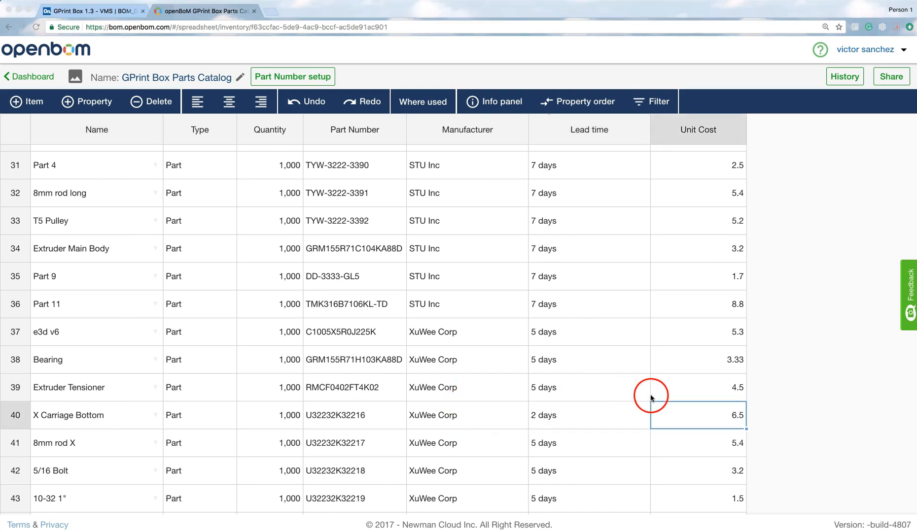
double_click(698, 415)
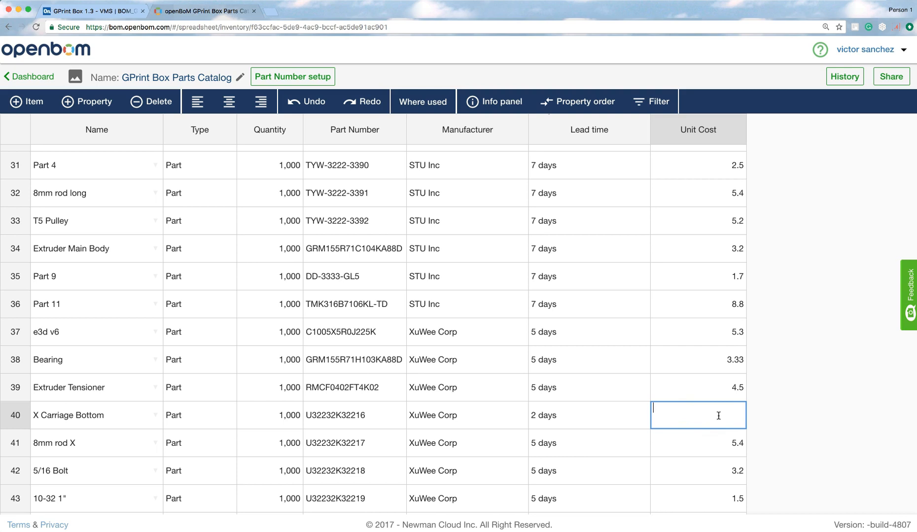
text(4.5)
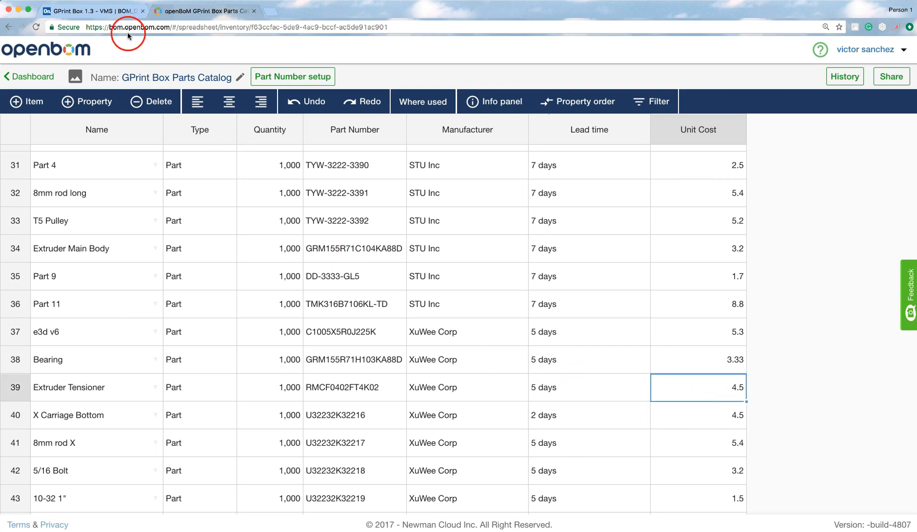
mouse_move(94, 11)
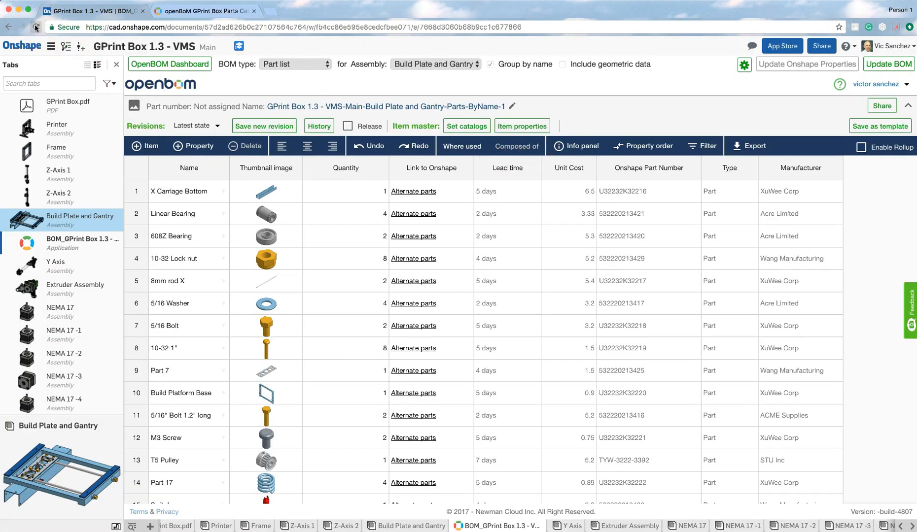
- Reload the BOM and confirm X Carriage Bottom now shows 2-day lead time and 4.5 unit cost
click(37, 27)
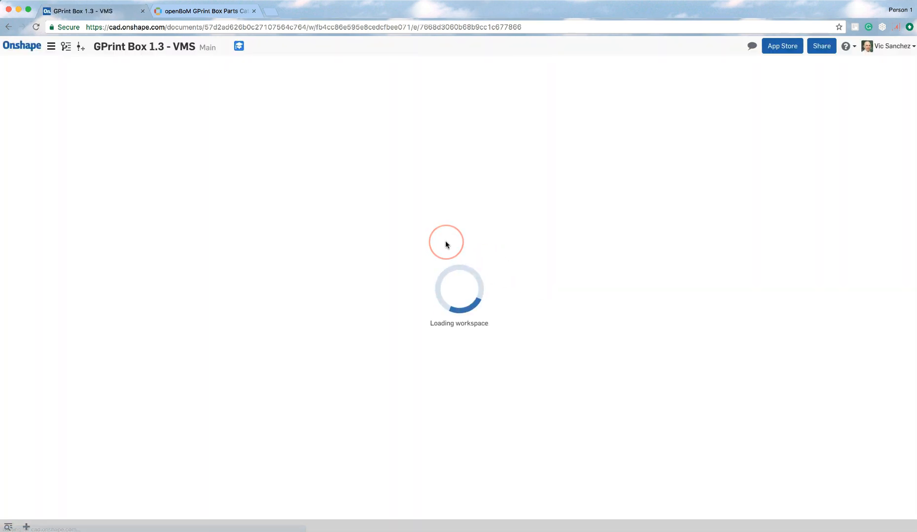
mouse_move(482, 221)
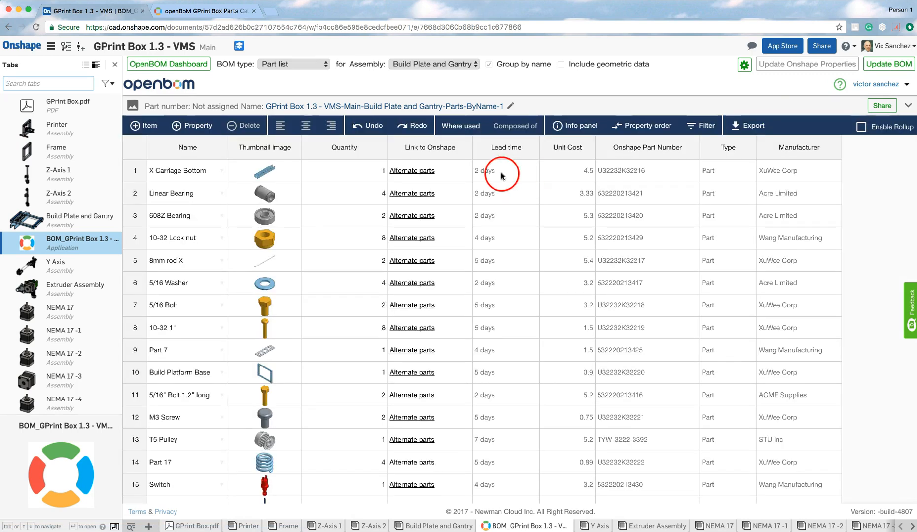
click(567, 170)
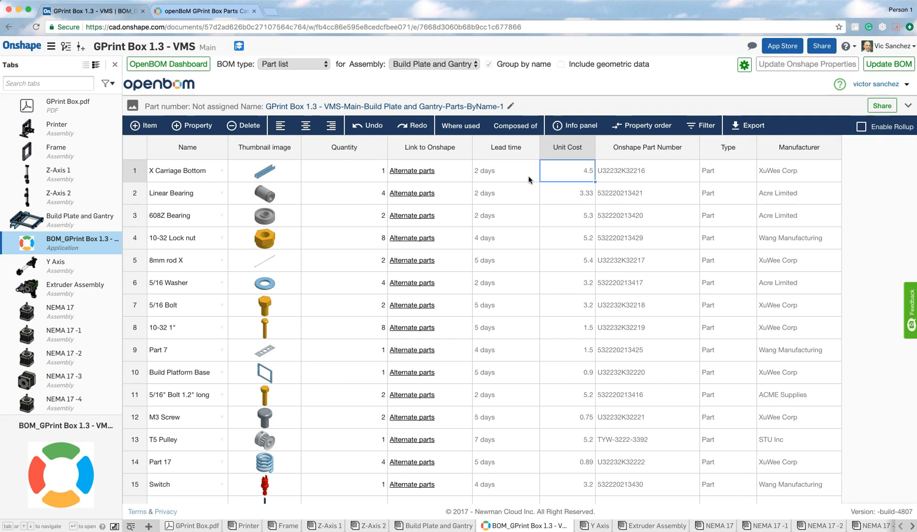
scroll(down, 3)
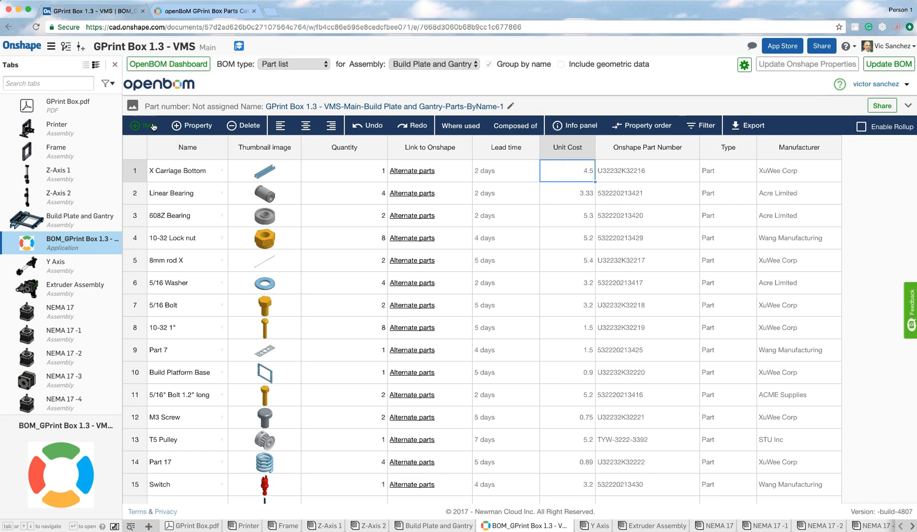
- Add a Grease row from the catalog: lead time 1, unit cost 0.75, part 777000002, Cottler Suppliers
click(149, 125)
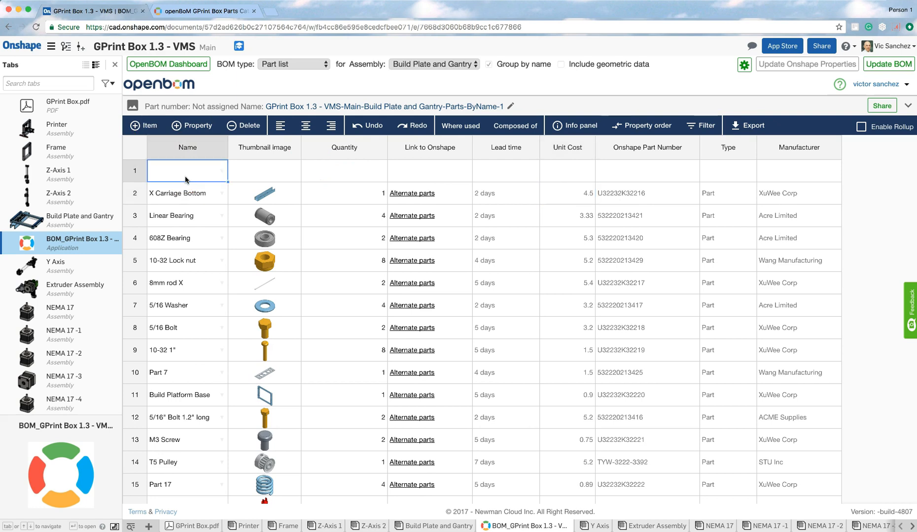
text(Grease)
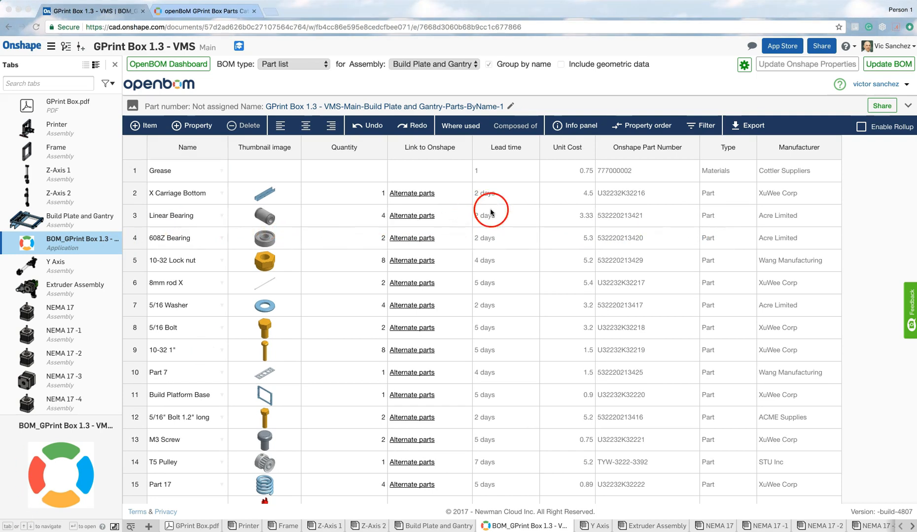
mouse_move(514, 170)
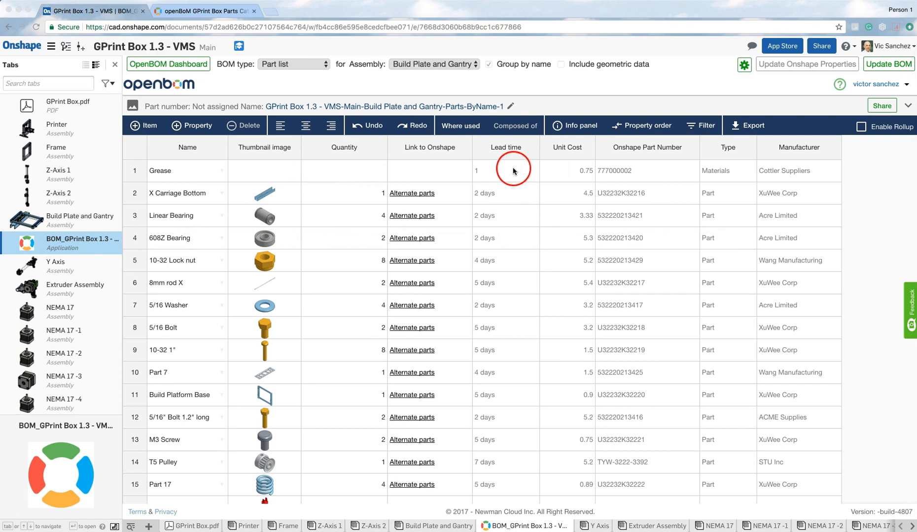
click(504, 170)
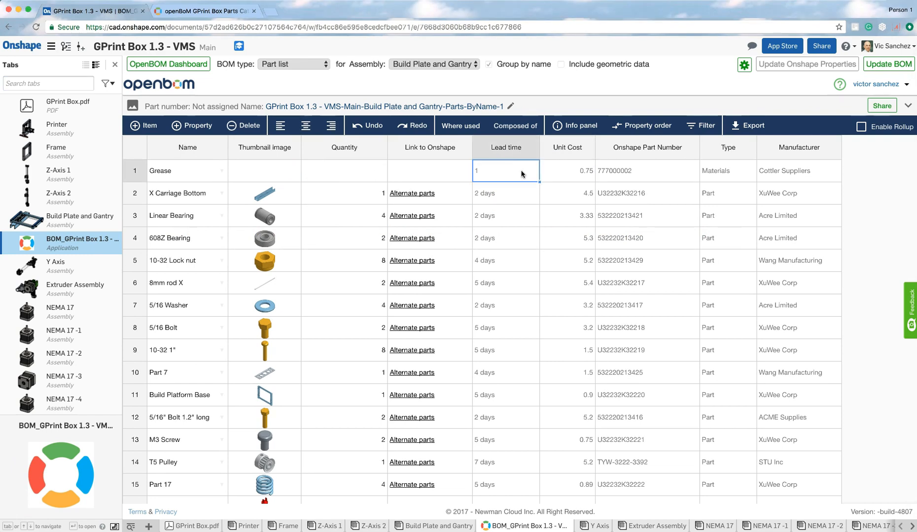
click(799, 171)
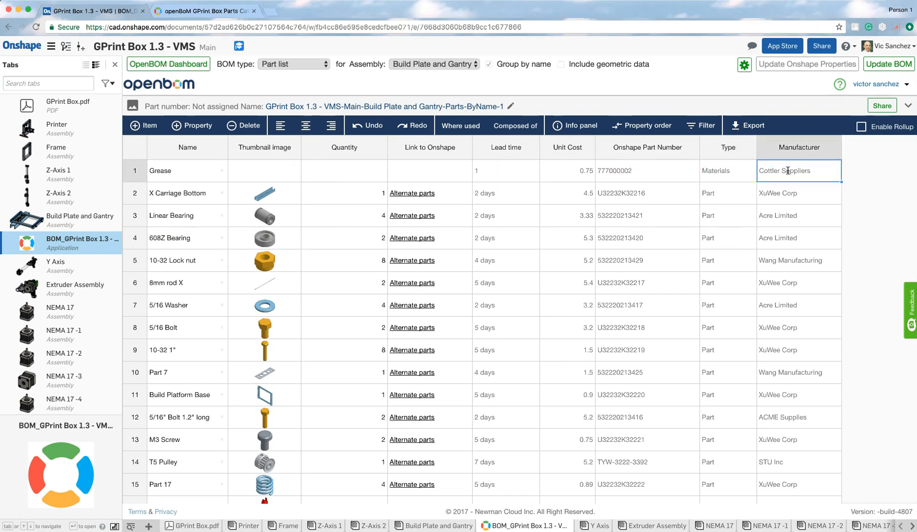